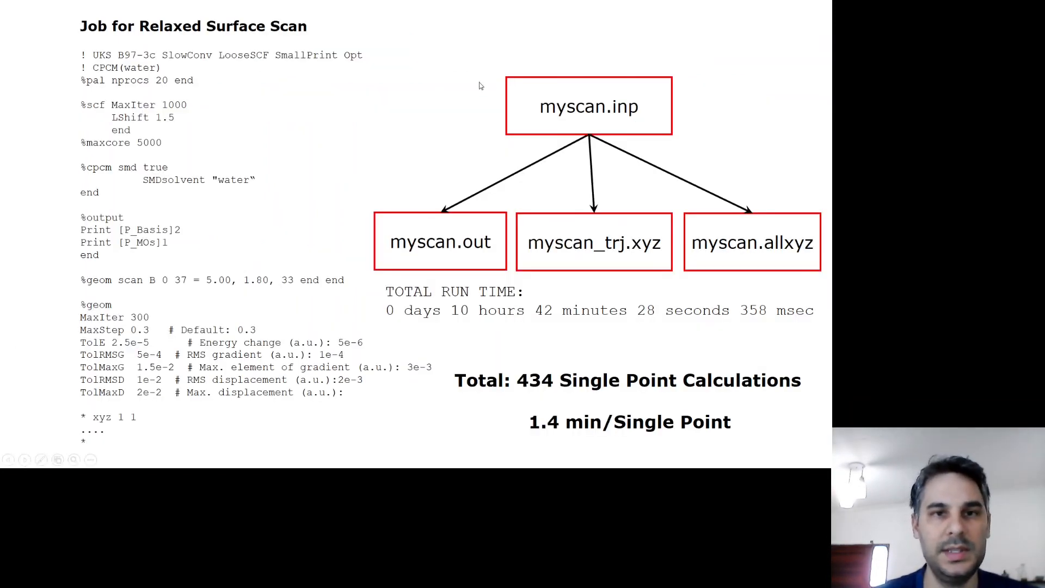
{"action": "mouse_move", "coordinate": [210, 52]}
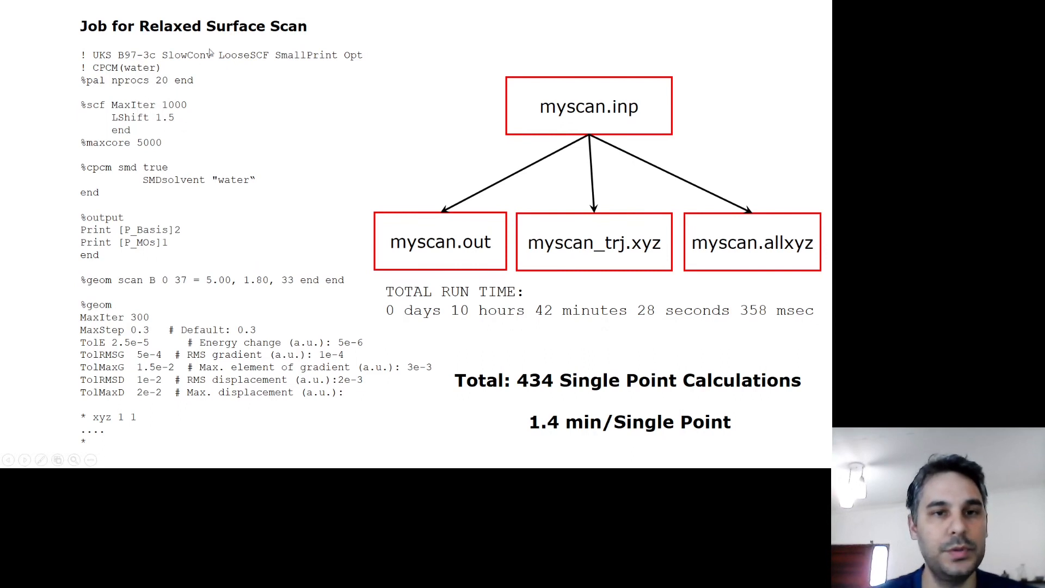
{"action": "mouse_move", "coordinate": [241, 91]}
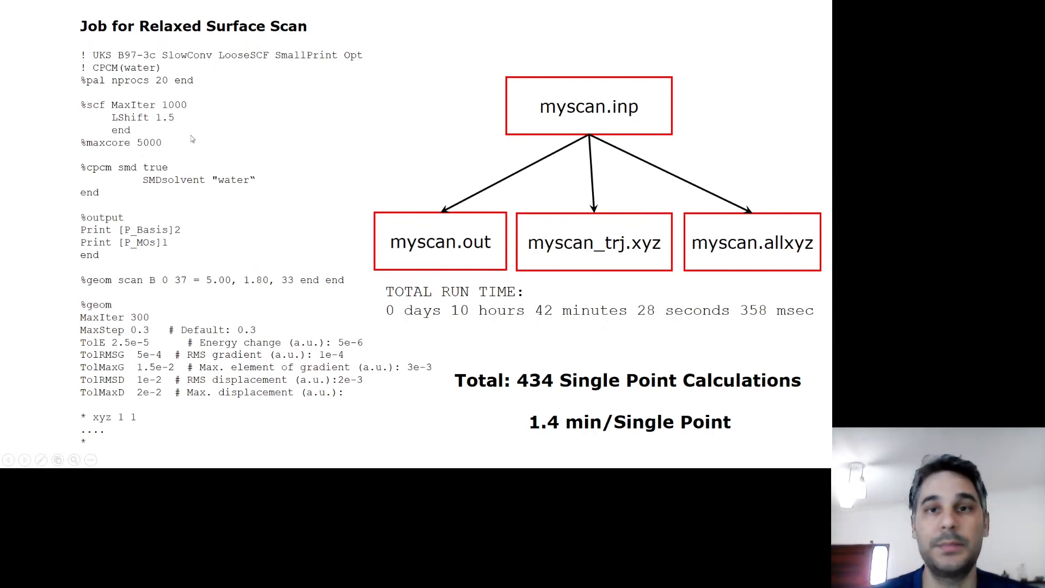
{"action": "mouse_move", "coordinate": [72, 279]}
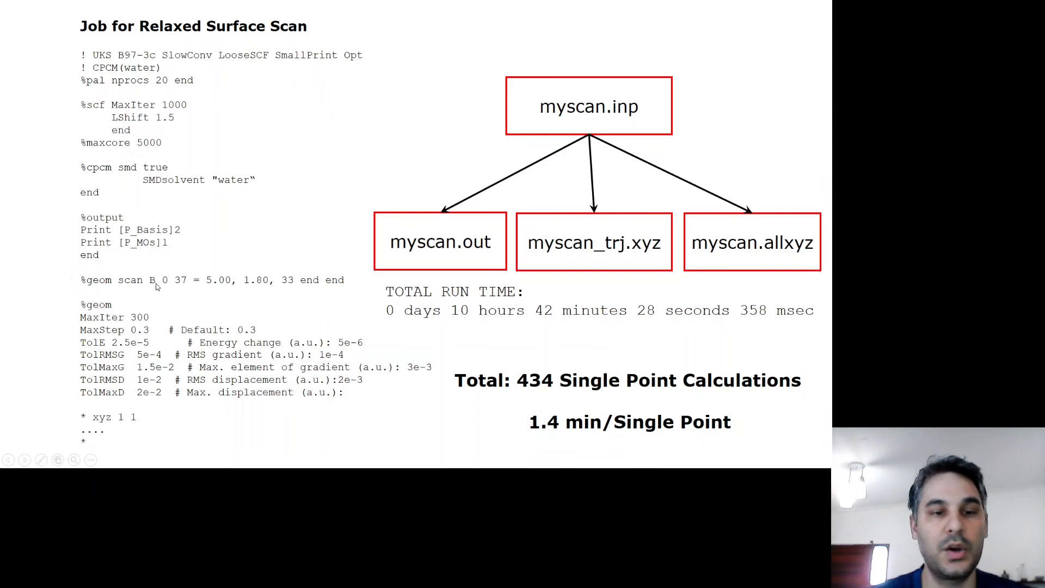
{"action": "mouse_move", "coordinate": [177, 276]}
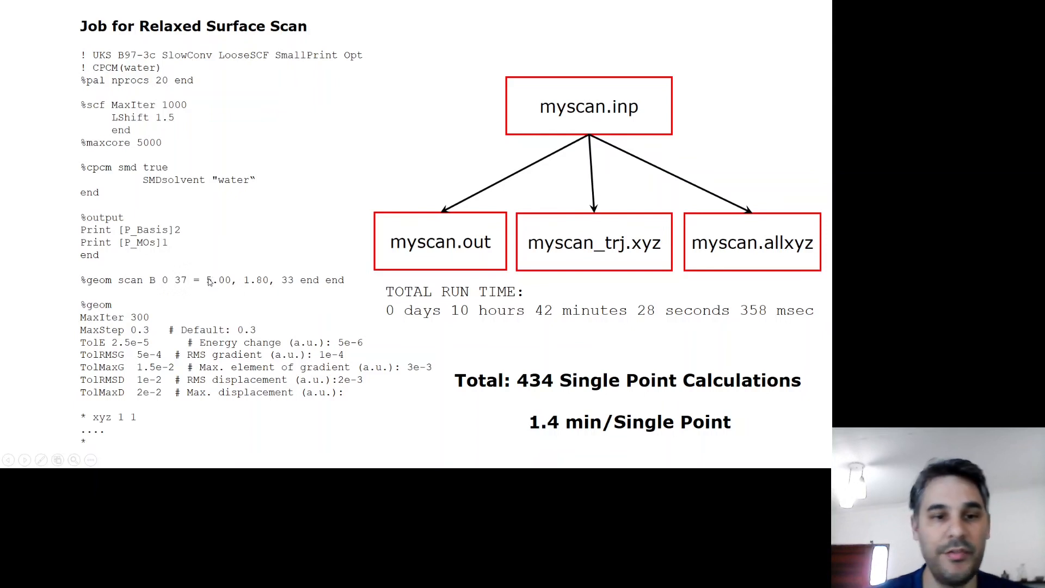
{"action": "mouse_move", "coordinate": [264, 282]}
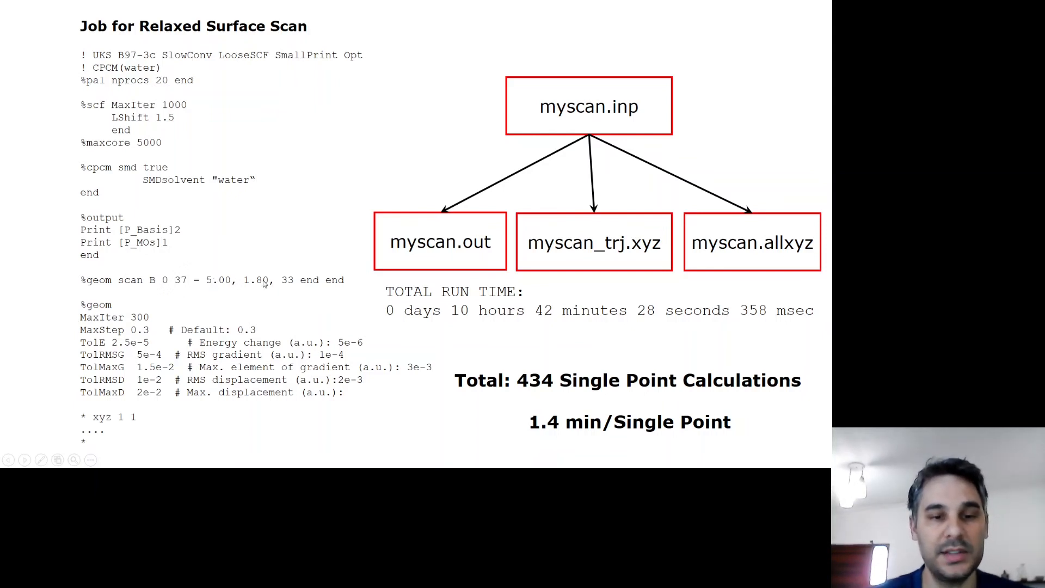
{"action": "mouse_move", "coordinate": [272, 233]}
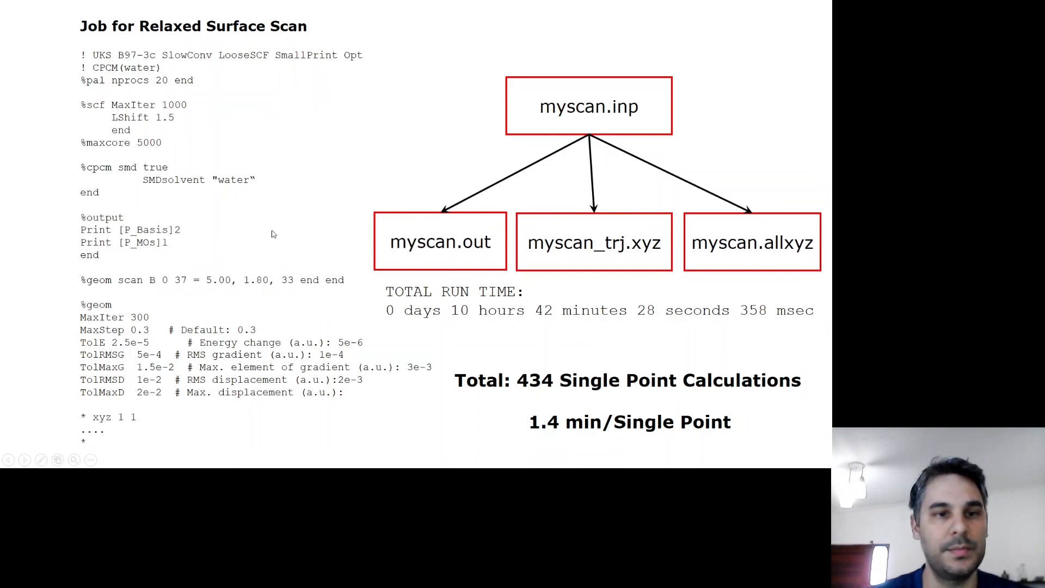
{"action": "mouse_move", "coordinate": [222, 135]}
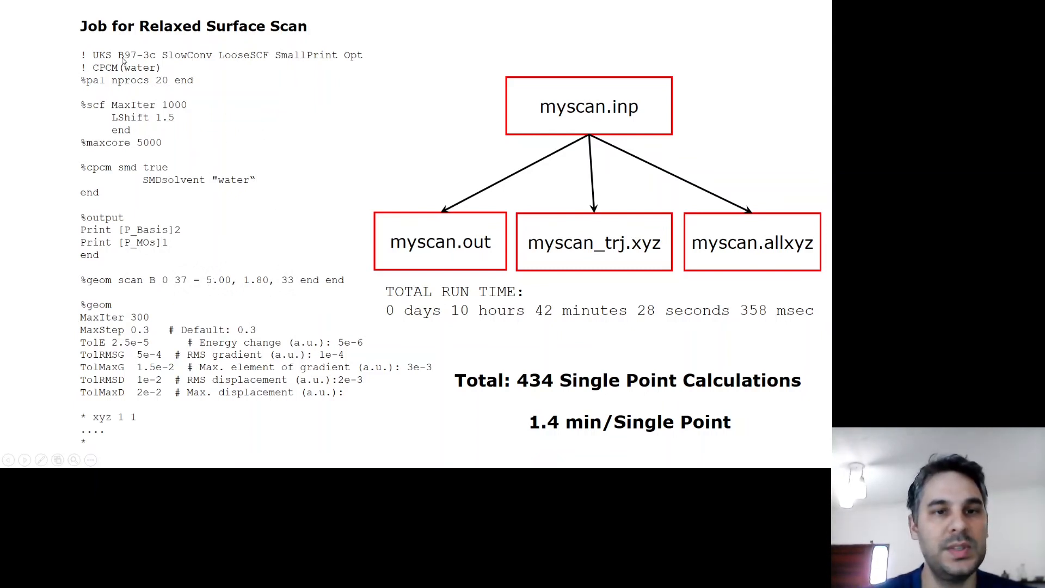
{"action": "mouse_move", "coordinate": [163, 60]}
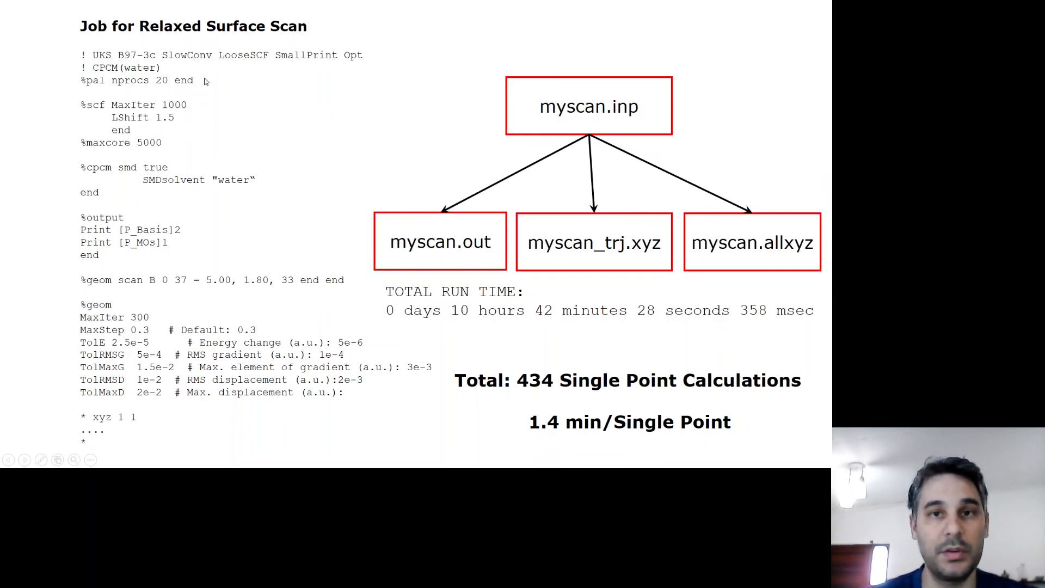
{"action": "mouse_move", "coordinate": [271, 85]}
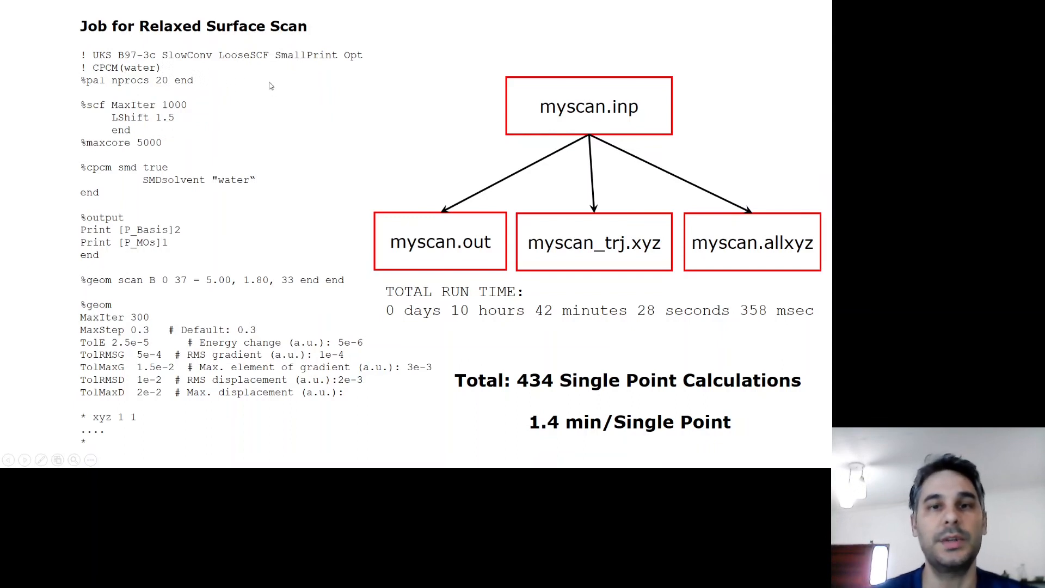
{"action": "mouse_move", "coordinate": [267, 84]}
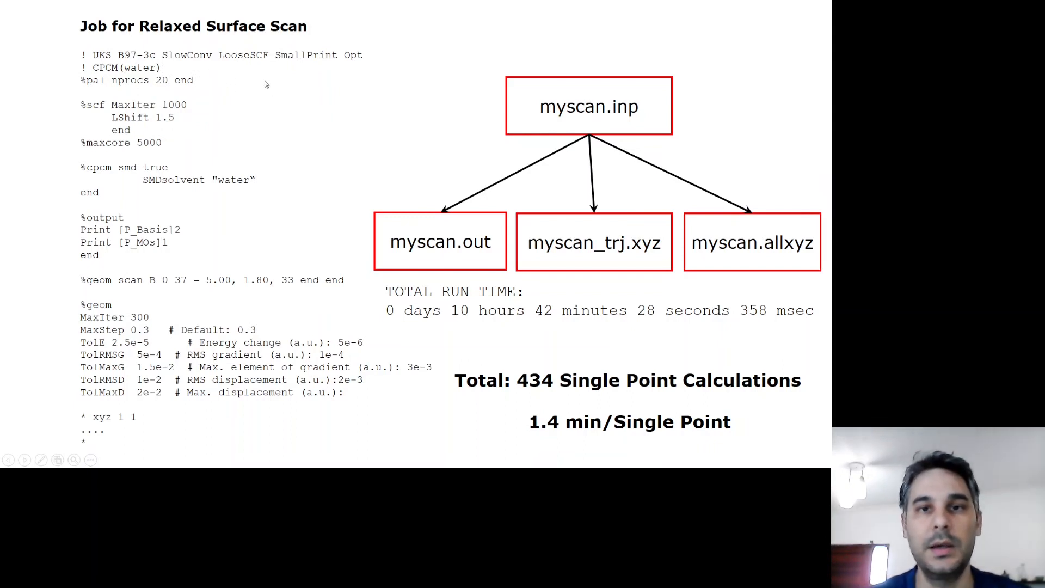
{"action": "mouse_move", "coordinate": [189, 69]}
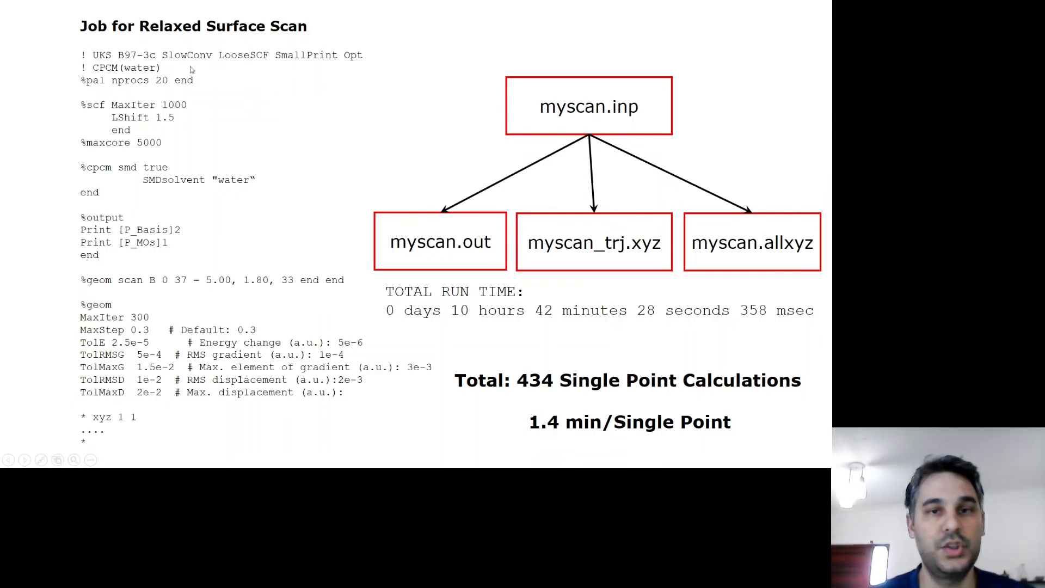
{"action": "mouse_move", "coordinate": [291, 104]}
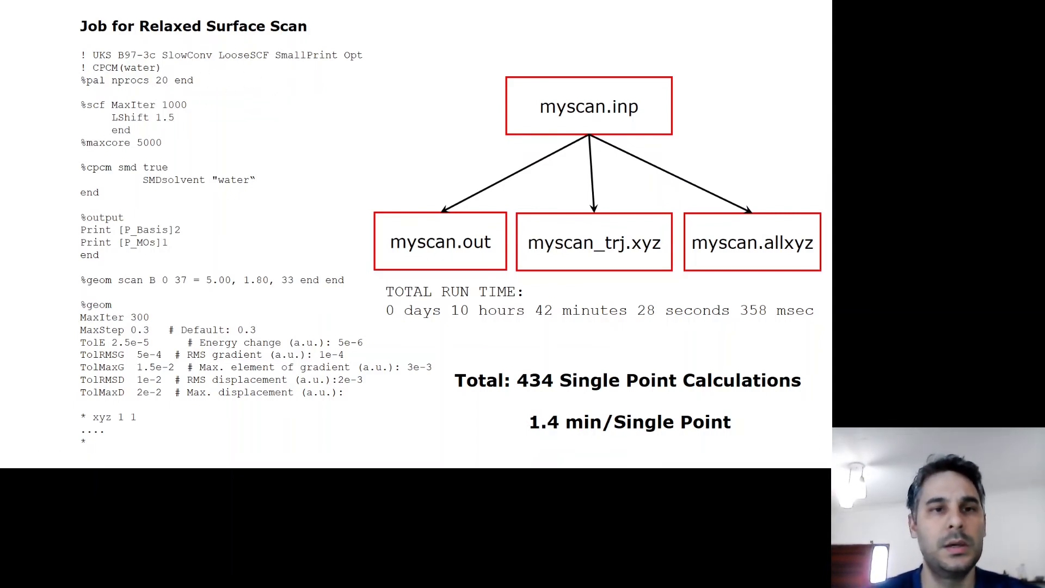
{"action": "mouse_move", "coordinate": [233, 49]}
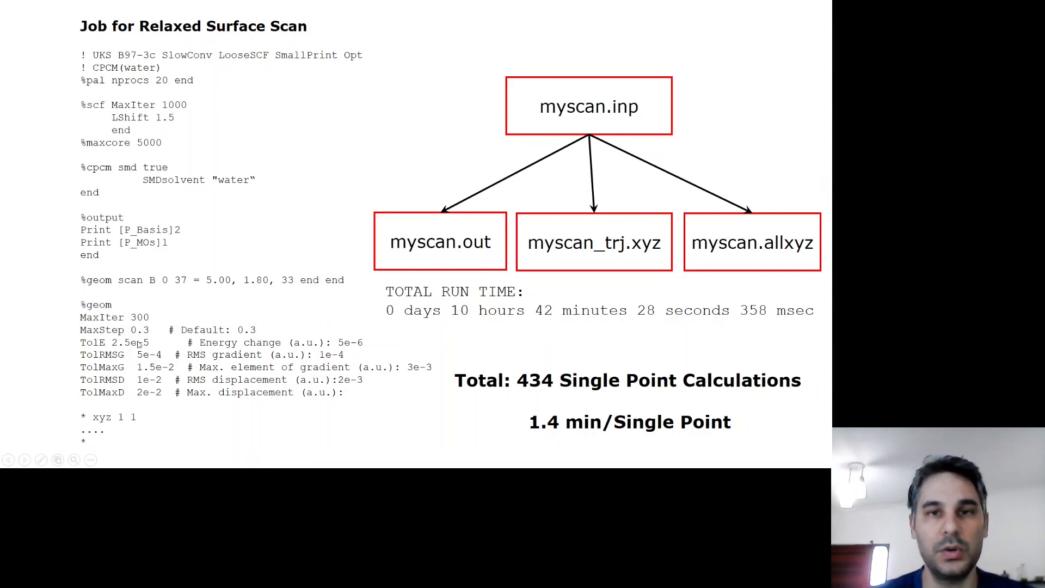
{"action": "mouse_move", "coordinate": [142, 342]}
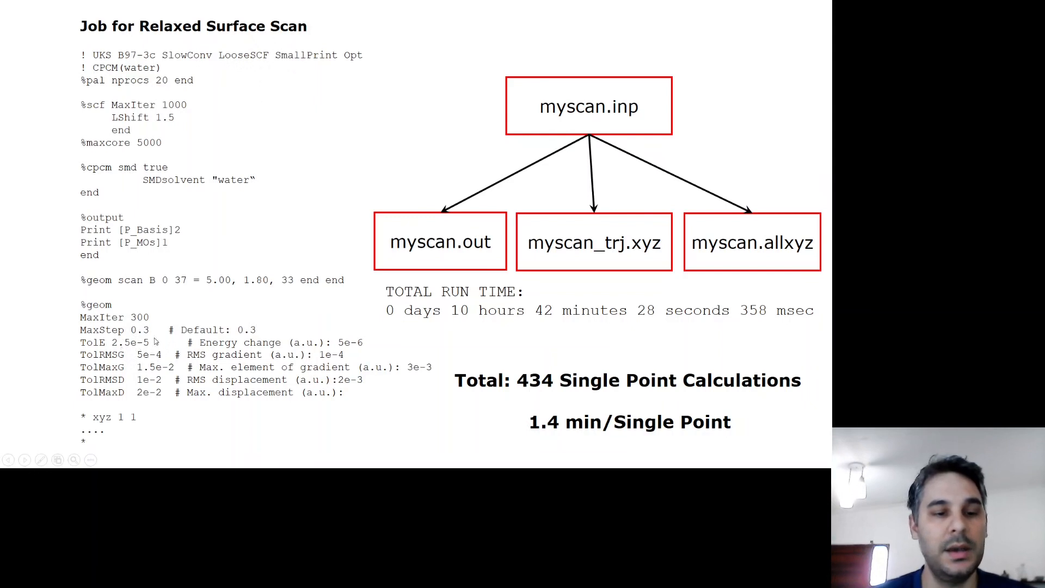
{"action": "mouse_move", "coordinate": [193, 316]}
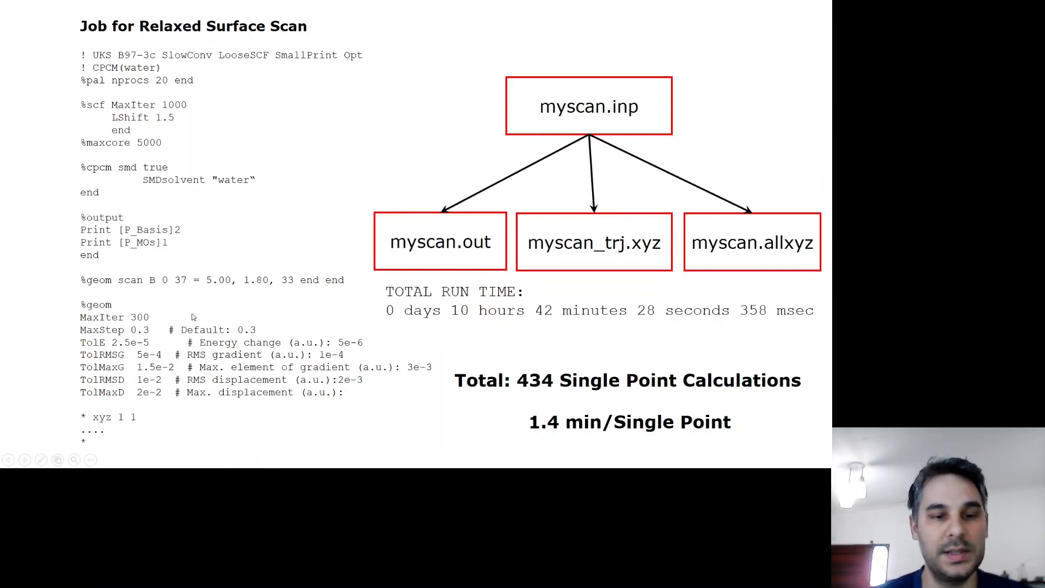
{"action": "mouse_move", "coordinate": [239, 264]}
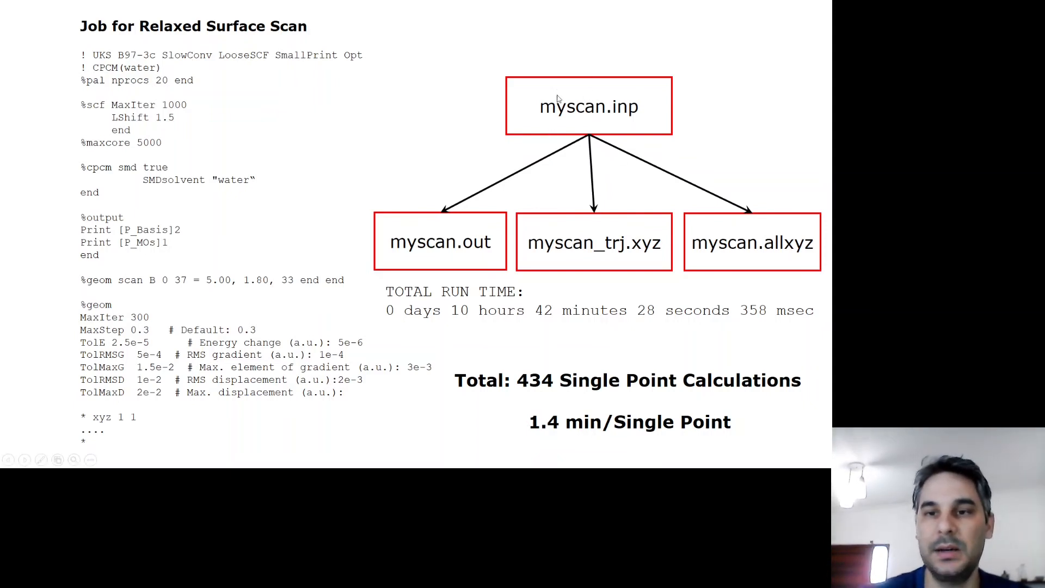
{"action": "mouse_move", "coordinate": [627, 117]}
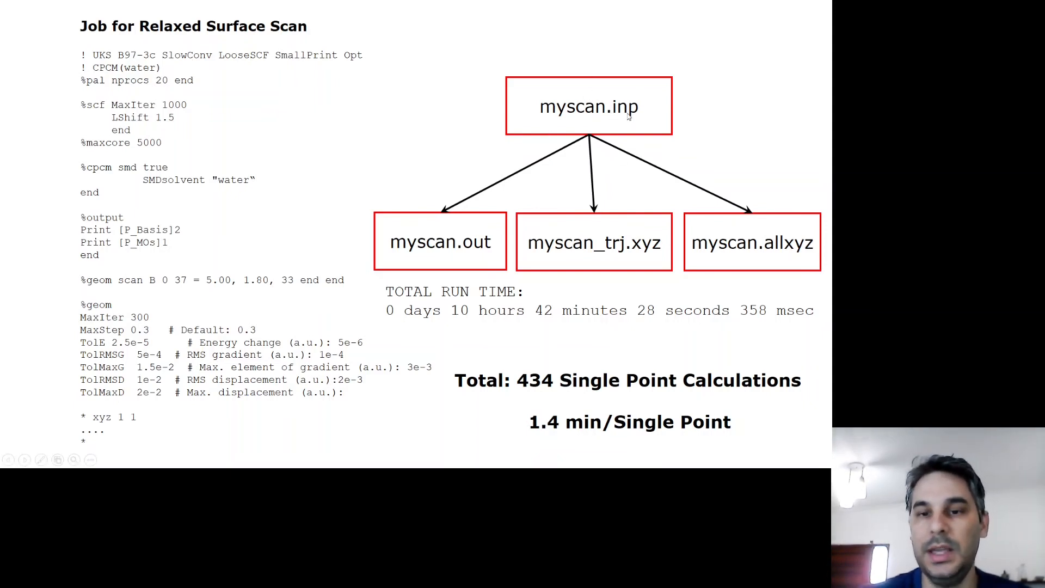
{"action": "mouse_move", "coordinate": [403, 240]}
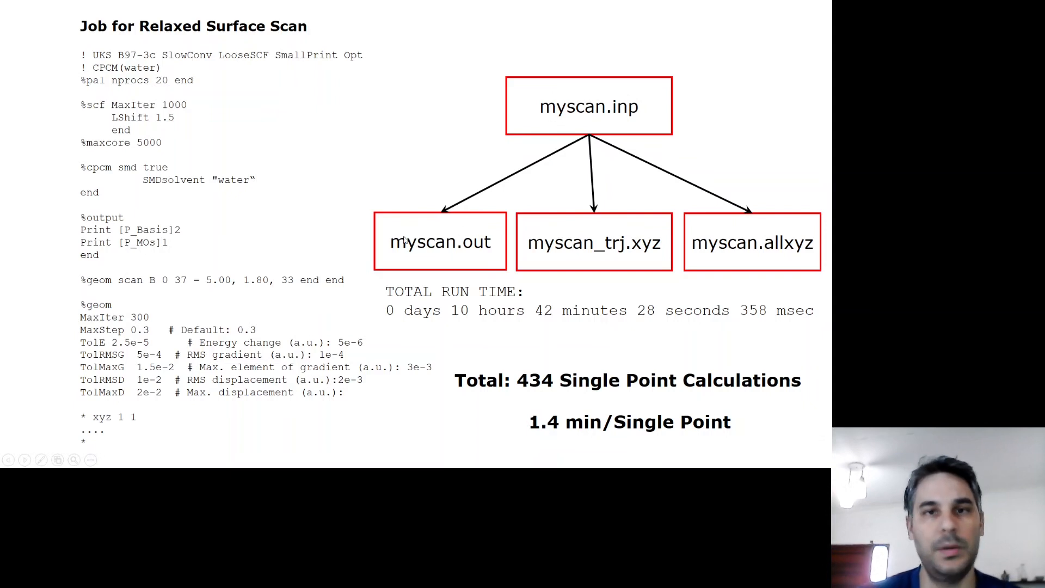
{"action": "mouse_move", "coordinate": [431, 243]}
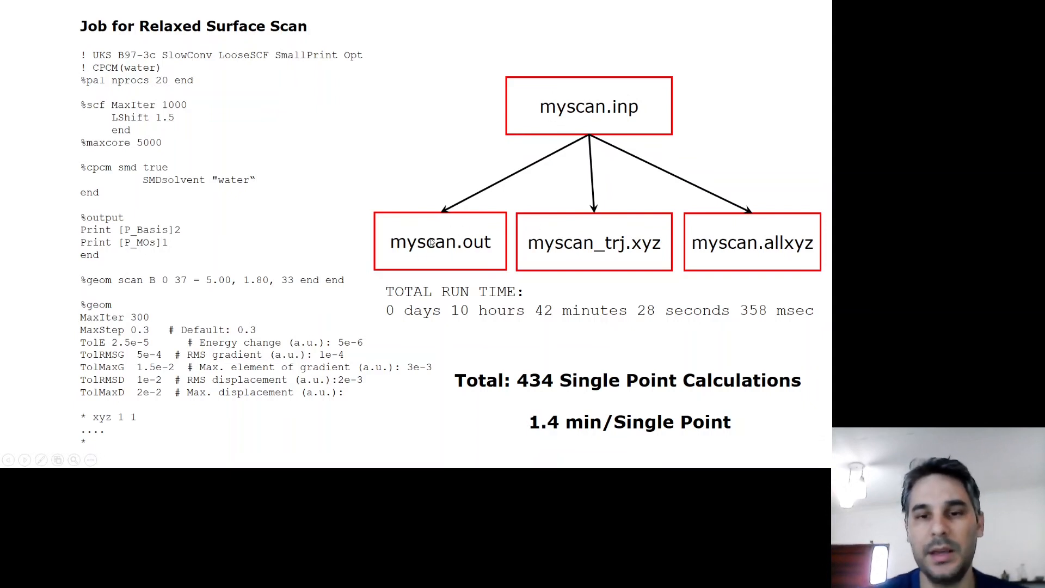
{"action": "mouse_move", "coordinate": [538, 262]}
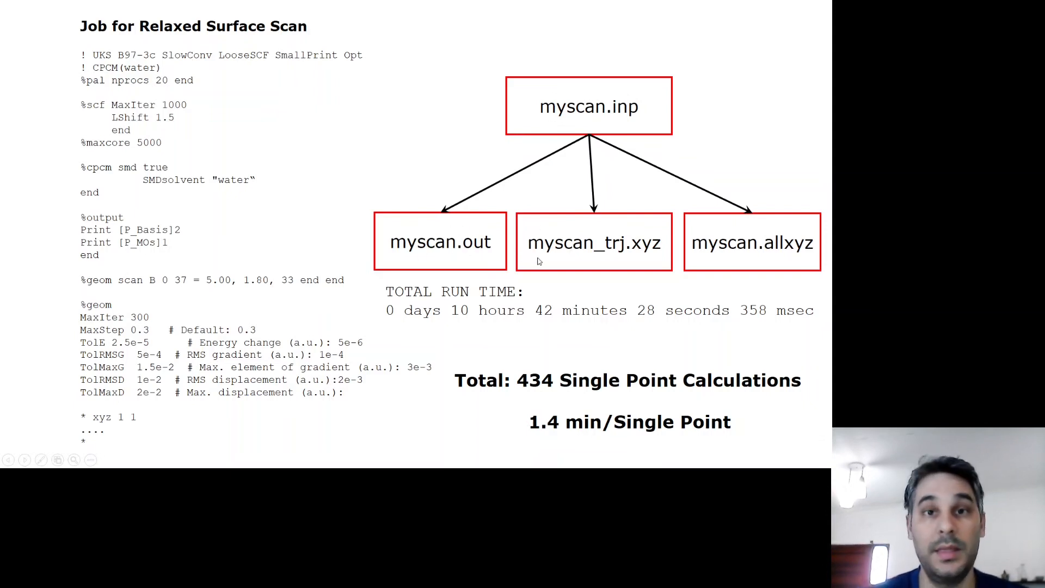
{"action": "mouse_move", "coordinate": [621, 254]}
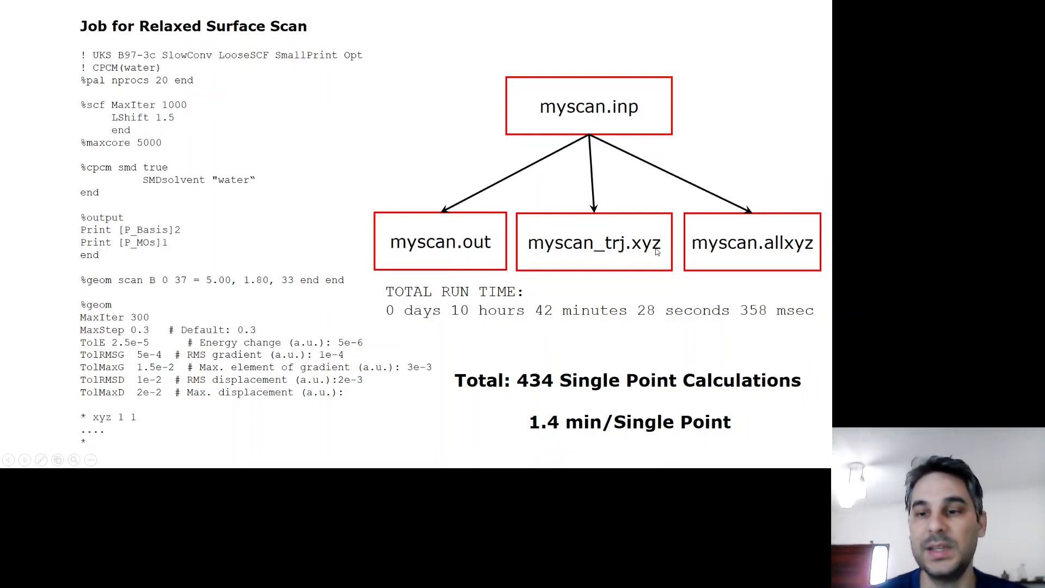
{"action": "mouse_move", "coordinate": [737, 259]}
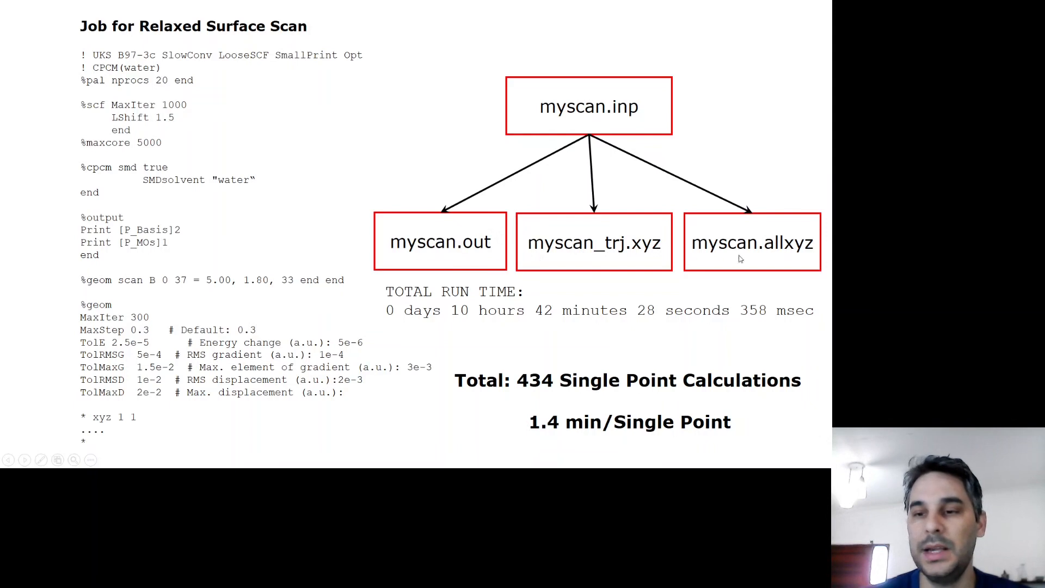
{"action": "mouse_move", "coordinate": [719, 247]}
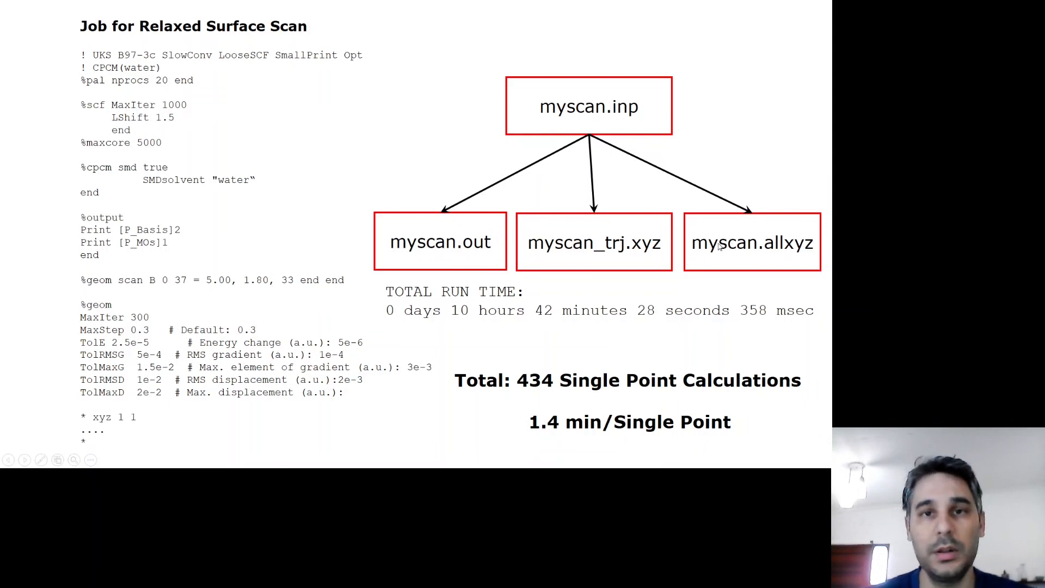
{"action": "mouse_move", "coordinate": [756, 253]}
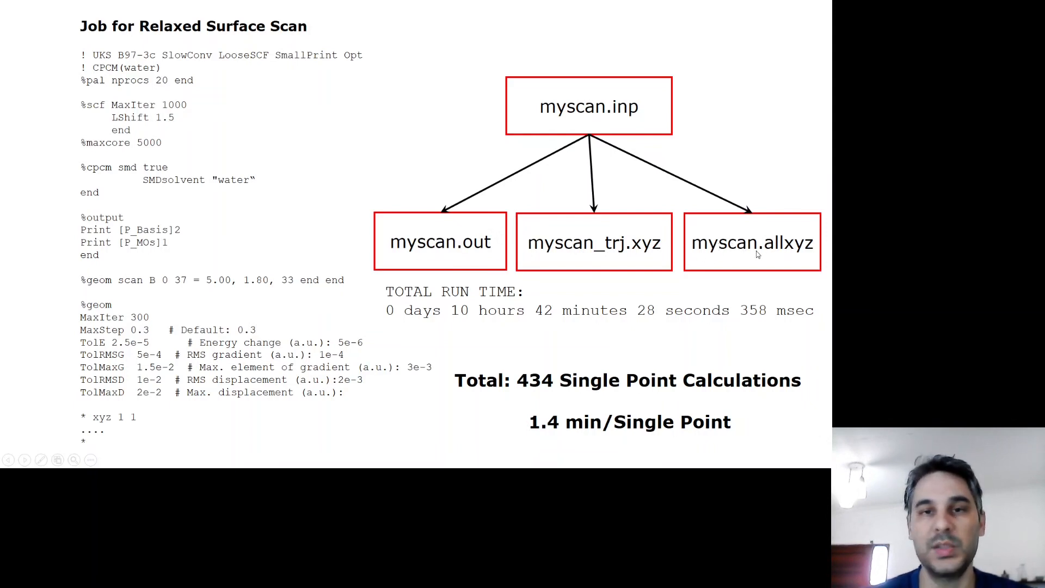
{"action": "mouse_move", "coordinate": [750, 235]}
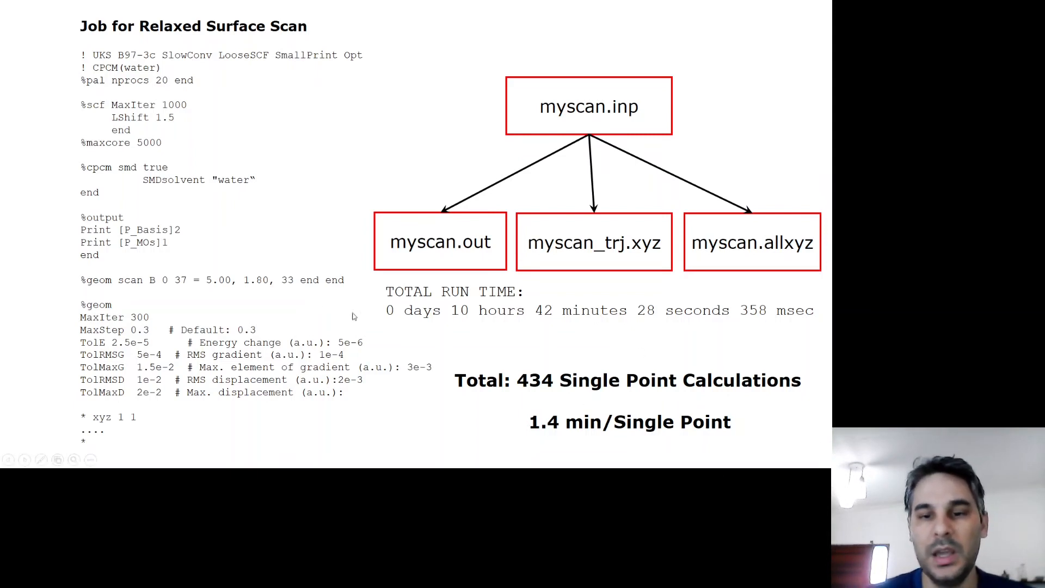
{"action": "mouse_move", "coordinate": [487, 310]}
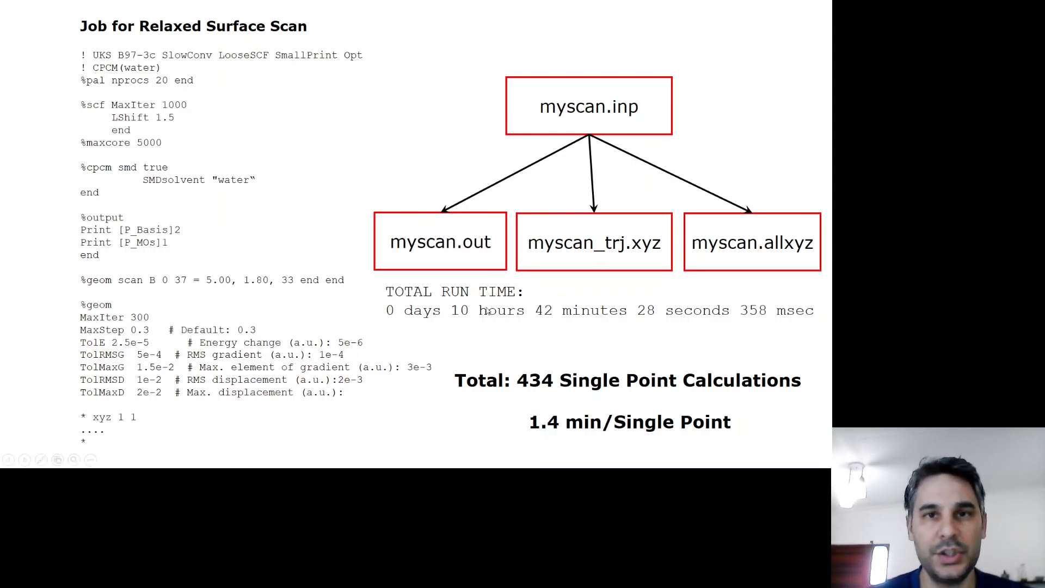
{"action": "mouse_move", "coordinate": [549, 314]}
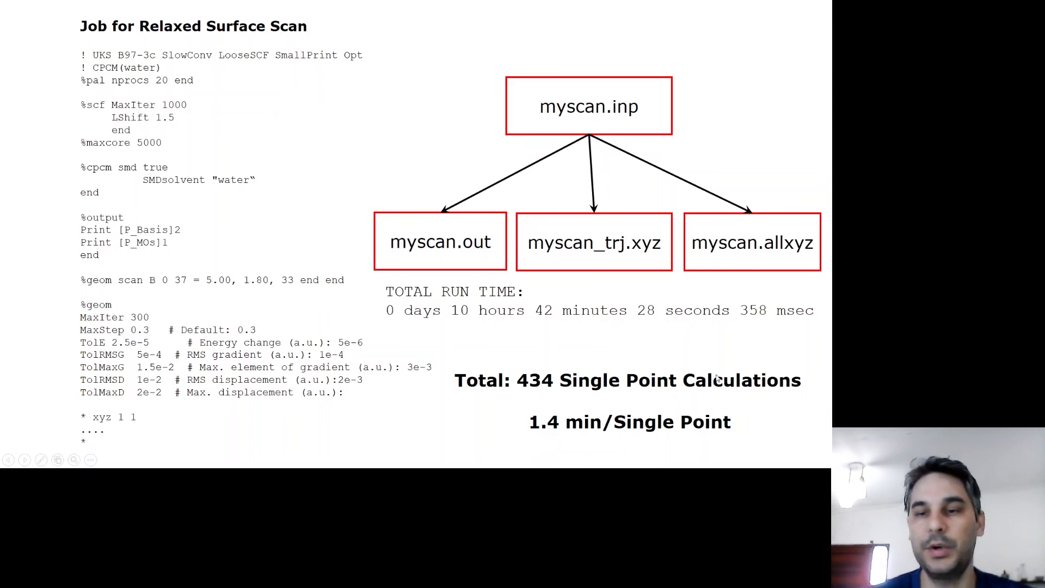
{"action": "mouse_move", "coordinate": [659, 400]}
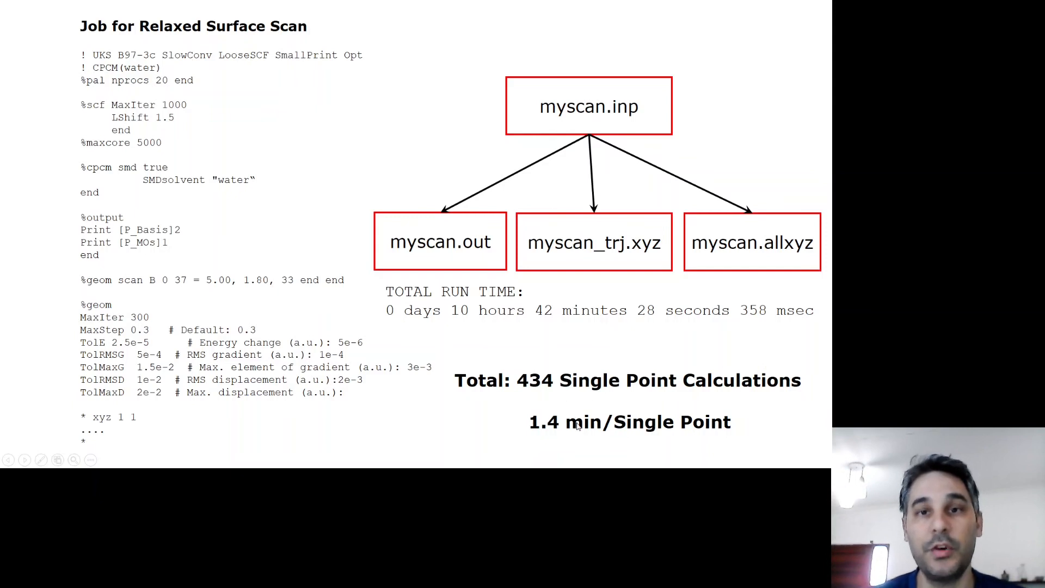
{"action": "mouse_move", "coordinate": [616, 399]}
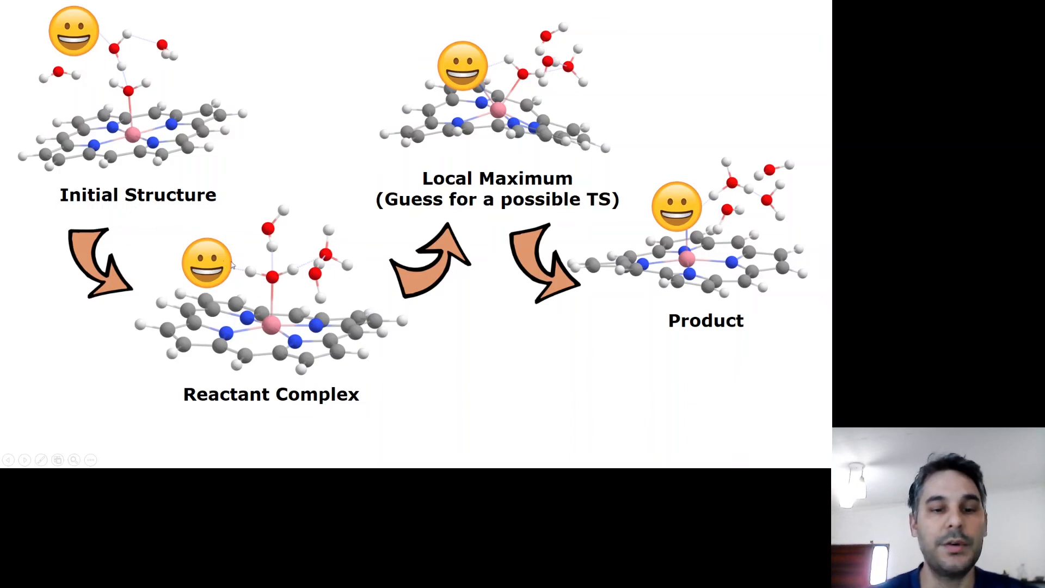
{"action": "mouse_move", "coordinate": [273, 257]}
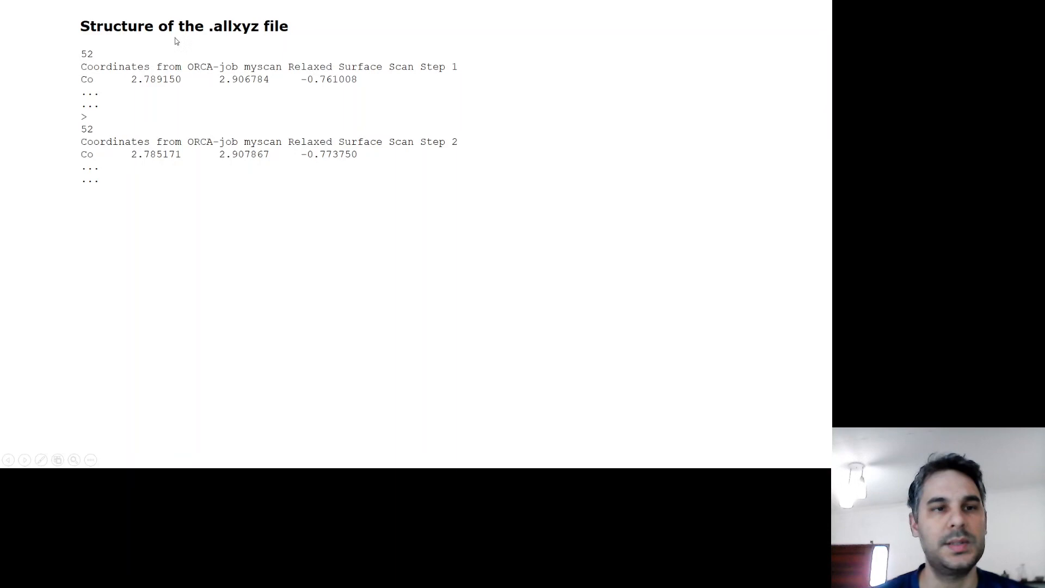
{"action": "mouse_move", "coordinate": [90, 62]}
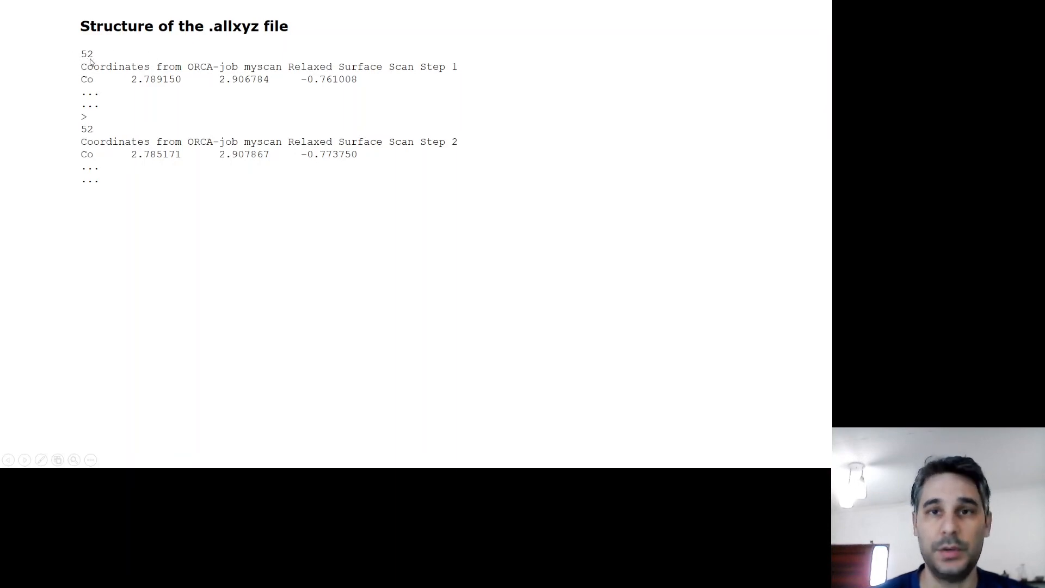
{"action": "mouse_move", "coordinate": [88, 75]}
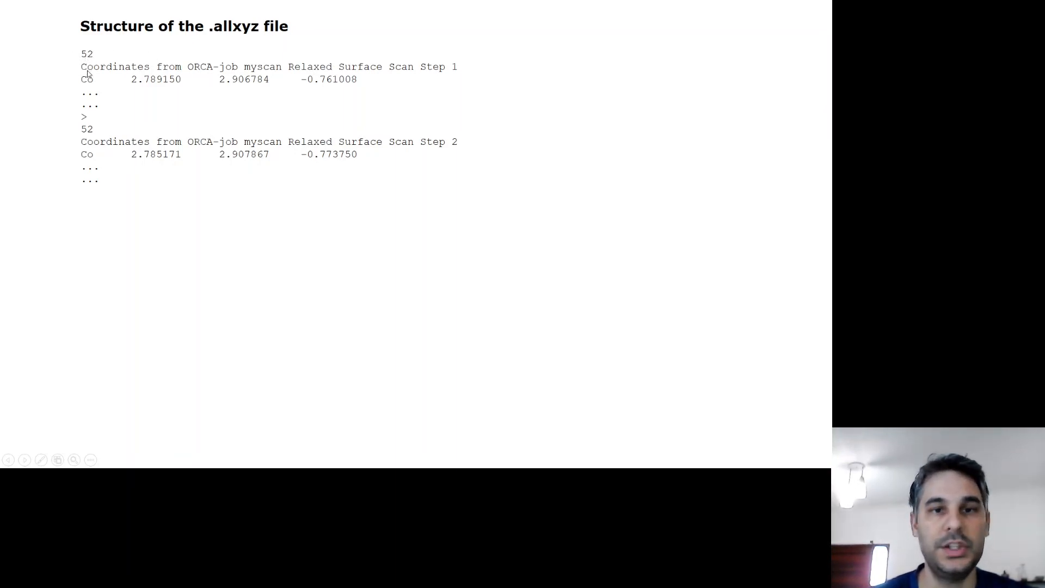
{"action": "mouse_move", "coordinate": [113, 72]}
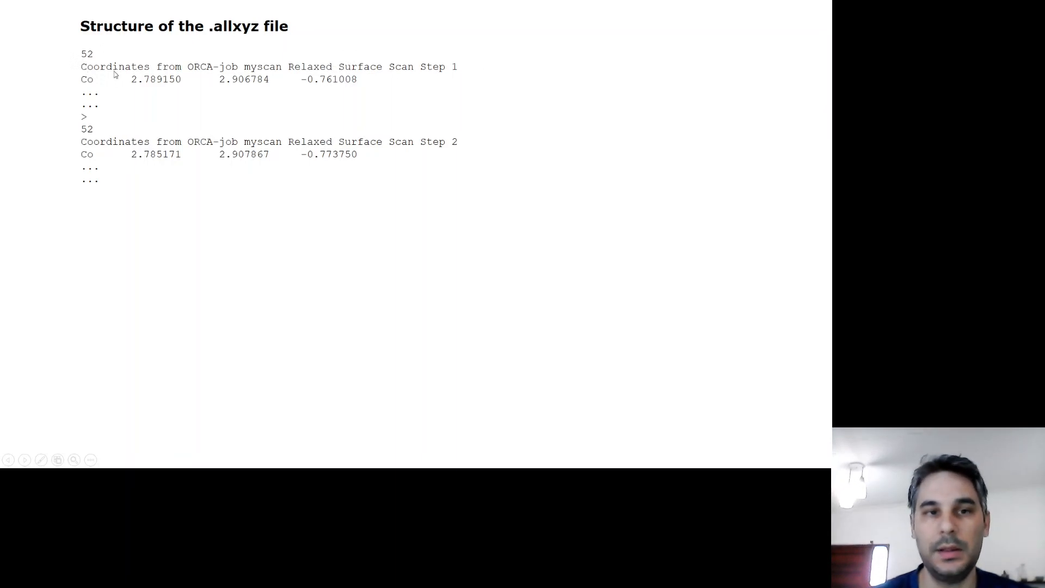
{"action": "mouse_move", "coordinate": [323, 70]}
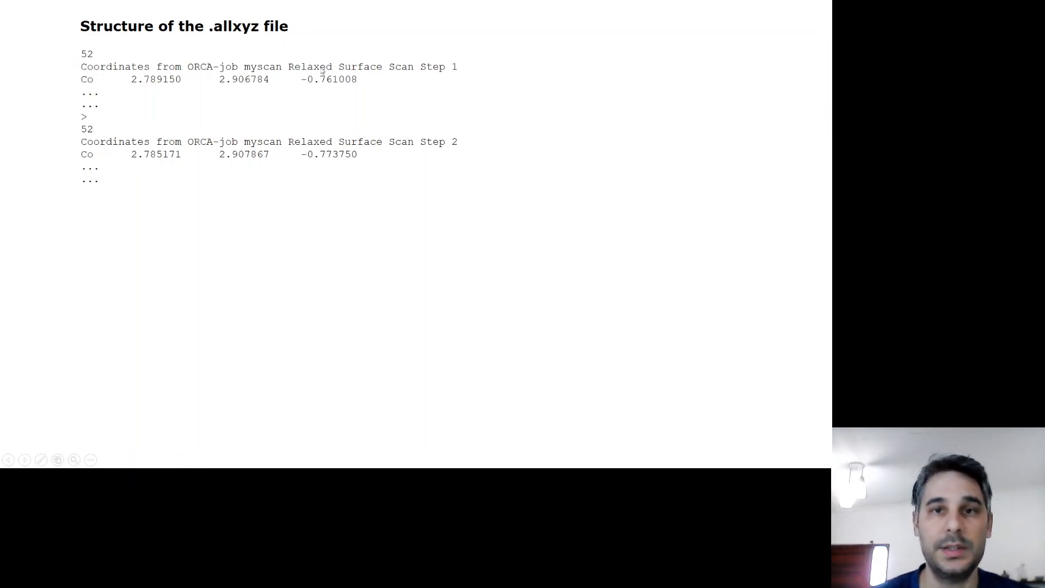
{"action": "mouse_move", "coordinate": [87, 117]}
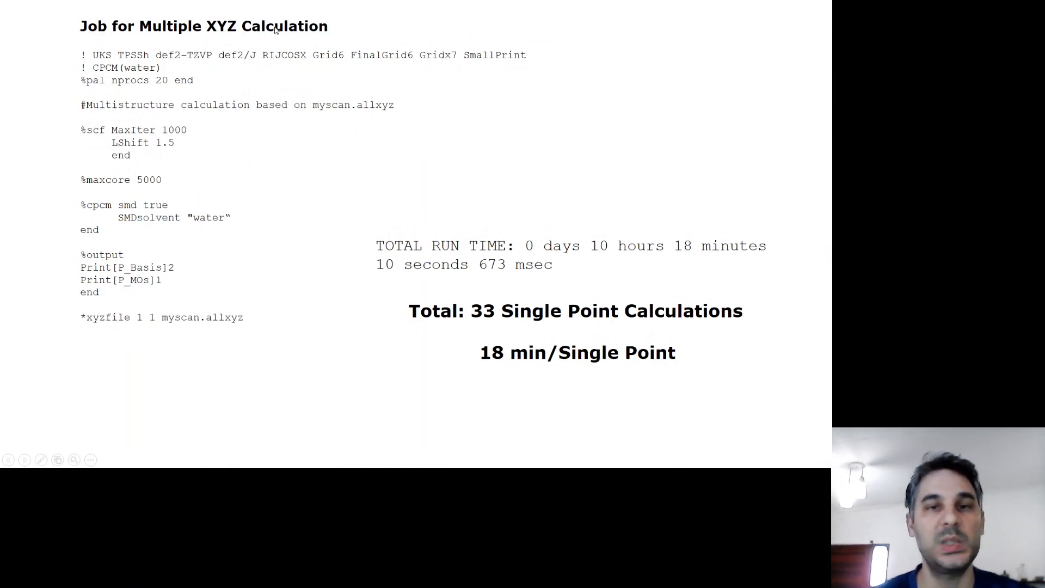
{"action": "mouse_move", "coordinate": [170, 67]}
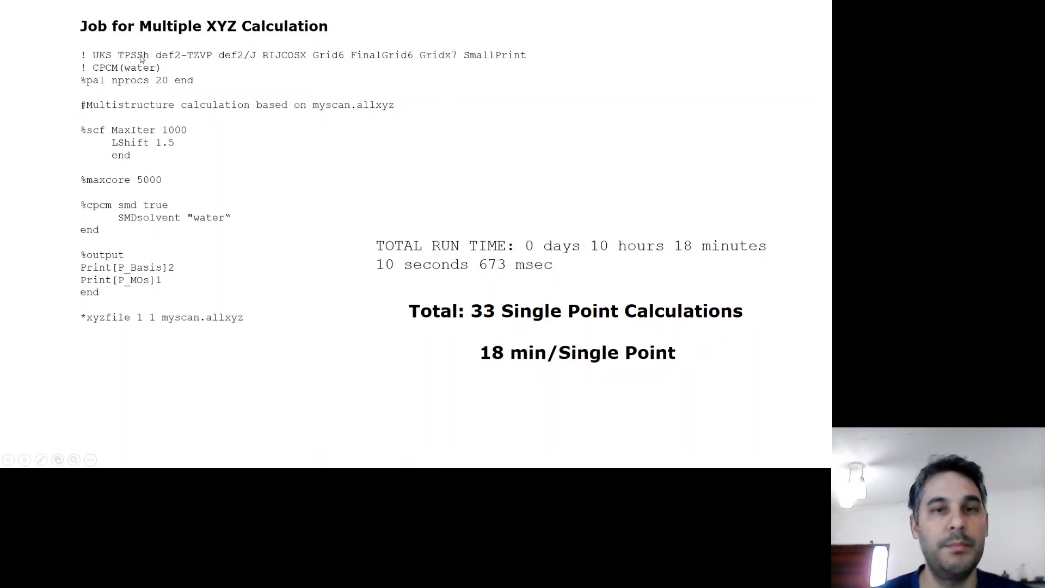
{"action": "mouse_move", "coordinate": [191, 59]}
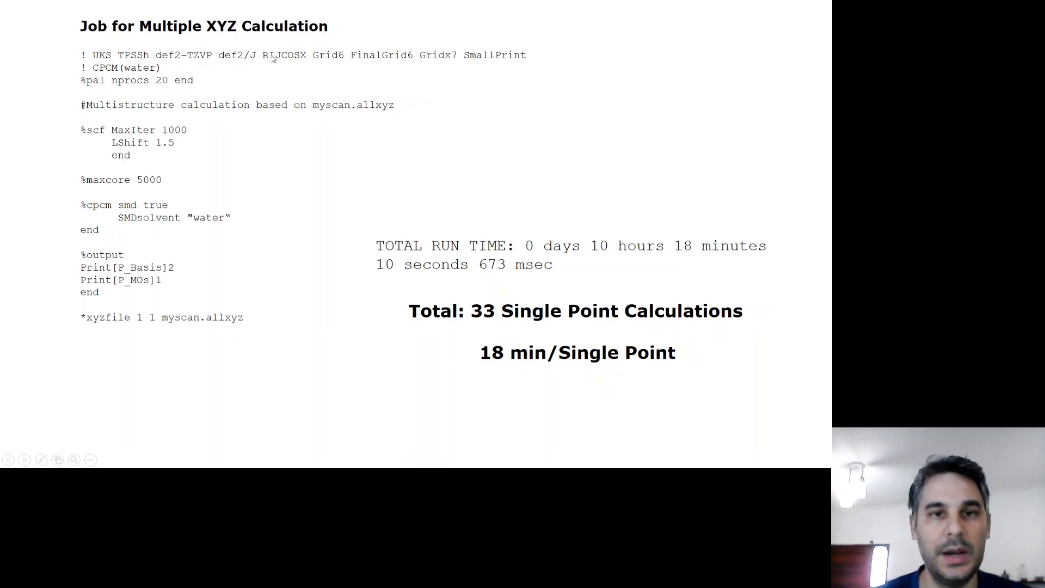
{"action": "mouse_move", "coordinate": [147, 127]}
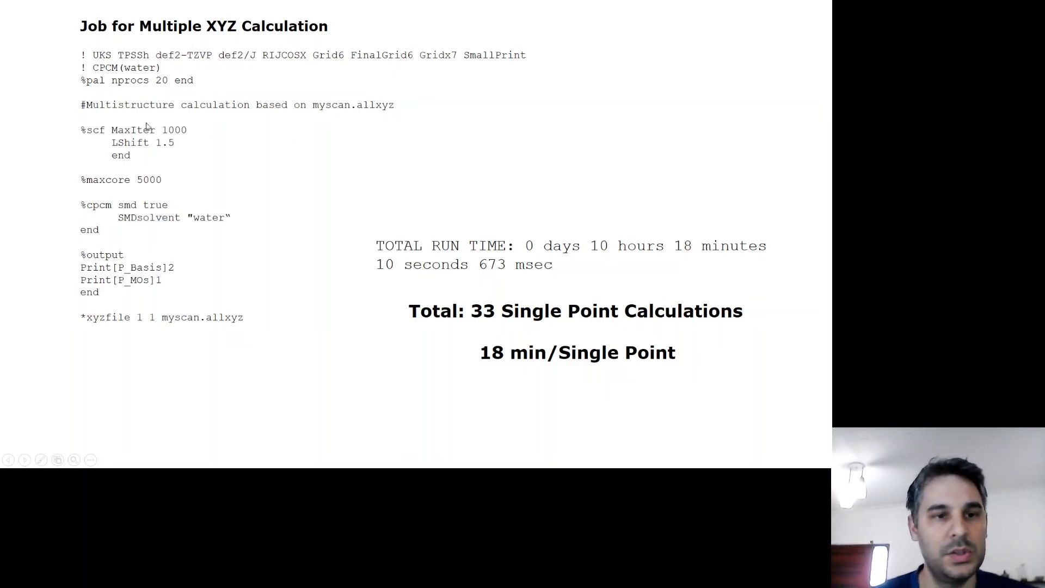
{"action": "mouse_move", "coordinate": [192, 247]}
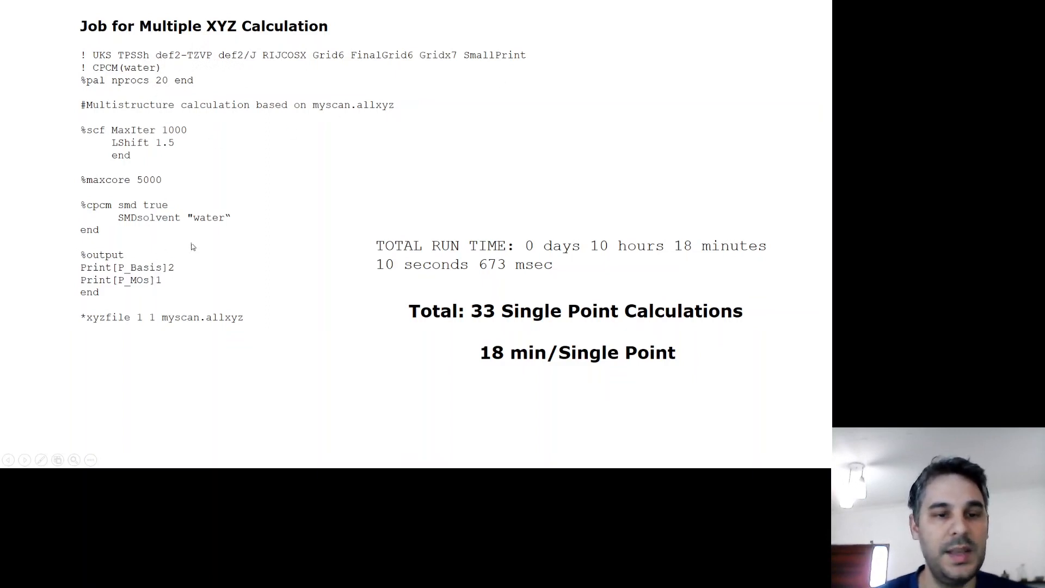
{"action": "mouse_move", "coordinate": [84, 322]}
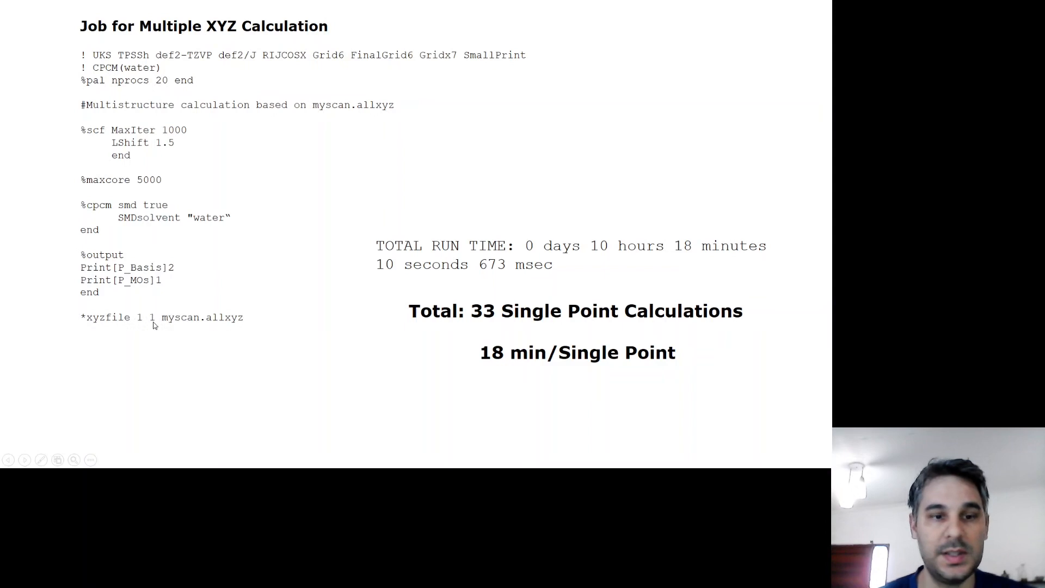
{"action": "mouse_move", "coordinate": [165, 322]}
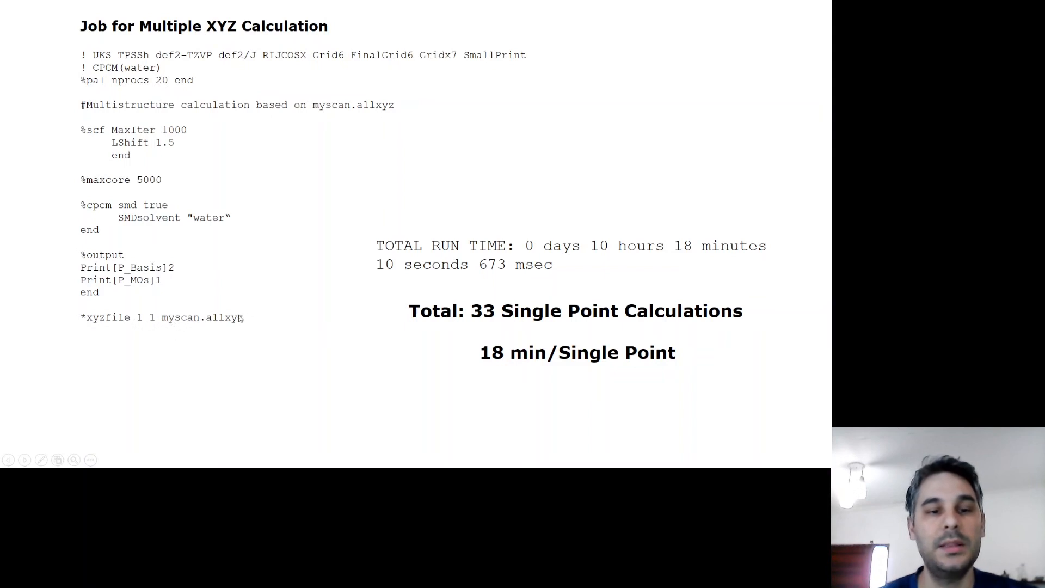
{"action": "mouse_move", "coordinate": [244, 82]}
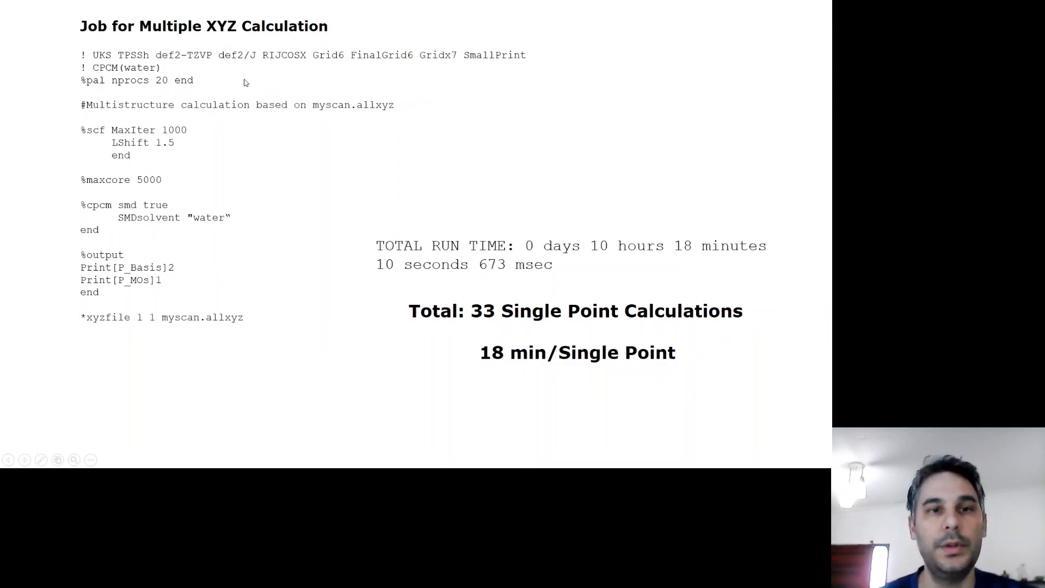
{"action": "mouse_move", "coordinate": [285, 214]}
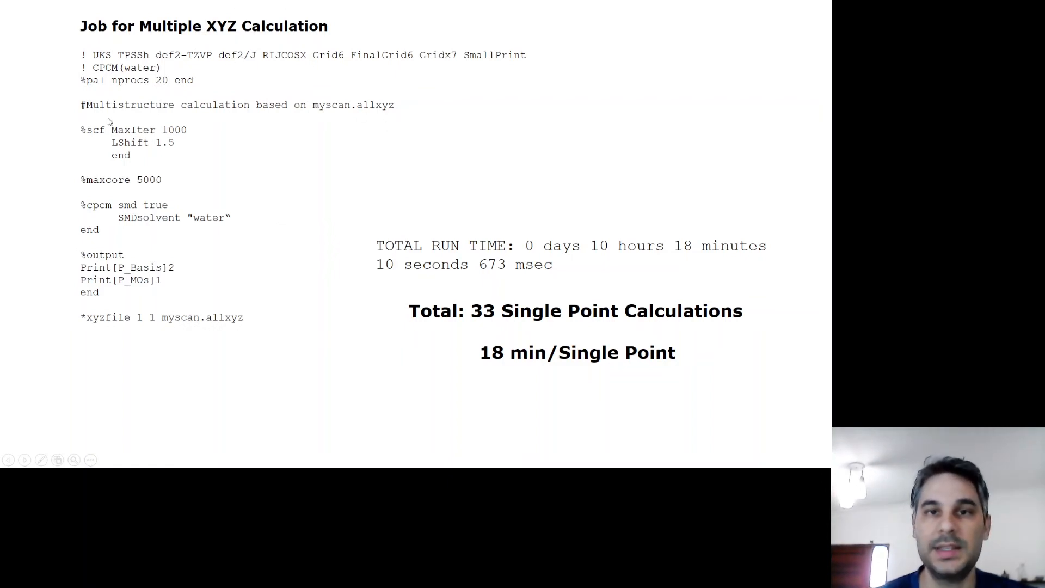
{"action": "mouse_move", "coordinate": [165, 91]}
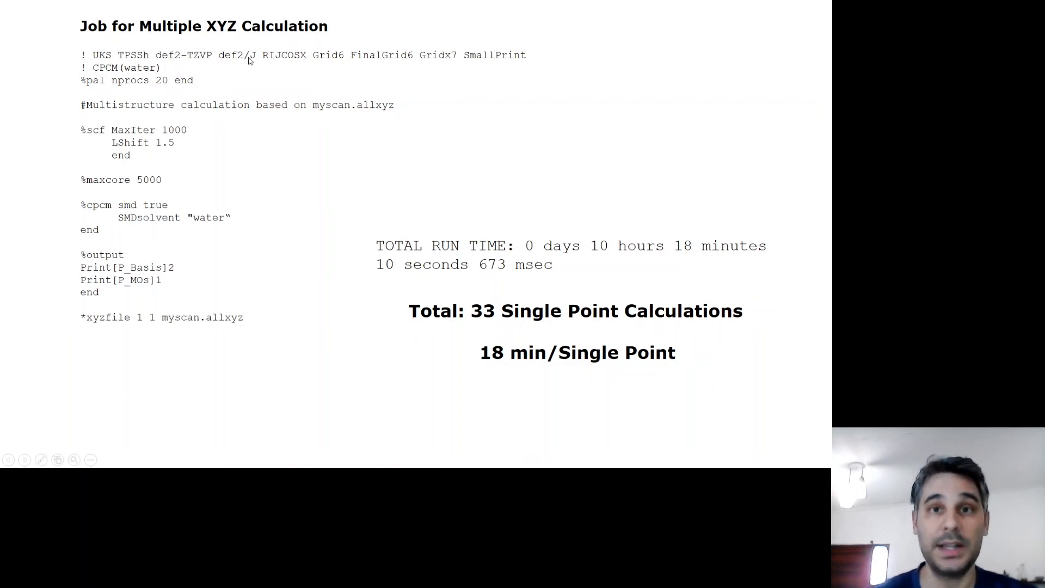
{"action": "mouse_move", "coordinate": [235, 77]}
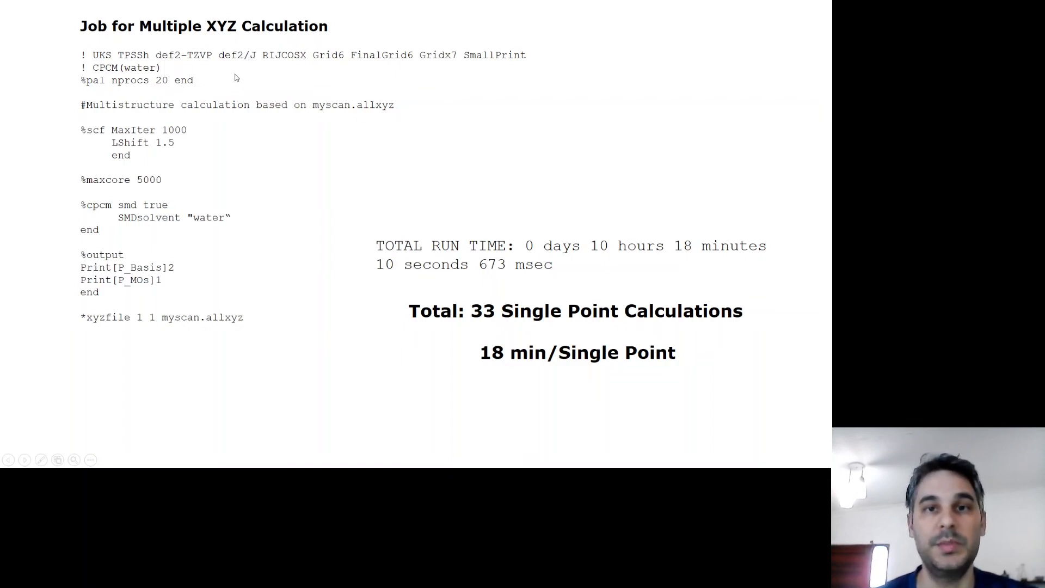
{"action": "mouse_move", "coordinate": [233, 292]}
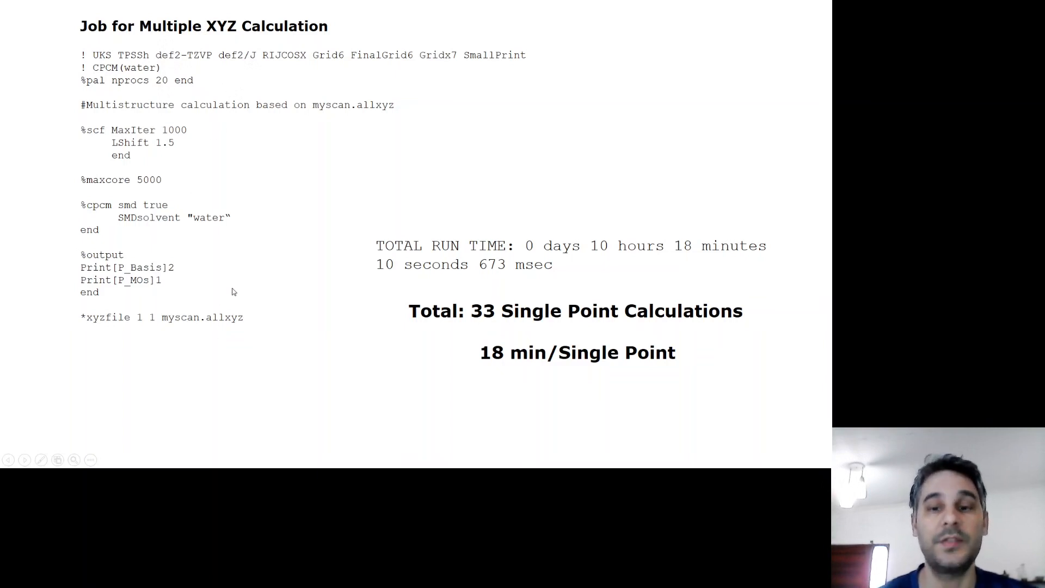
{"action": "mouse_move", "coordinate": [492, 248]}
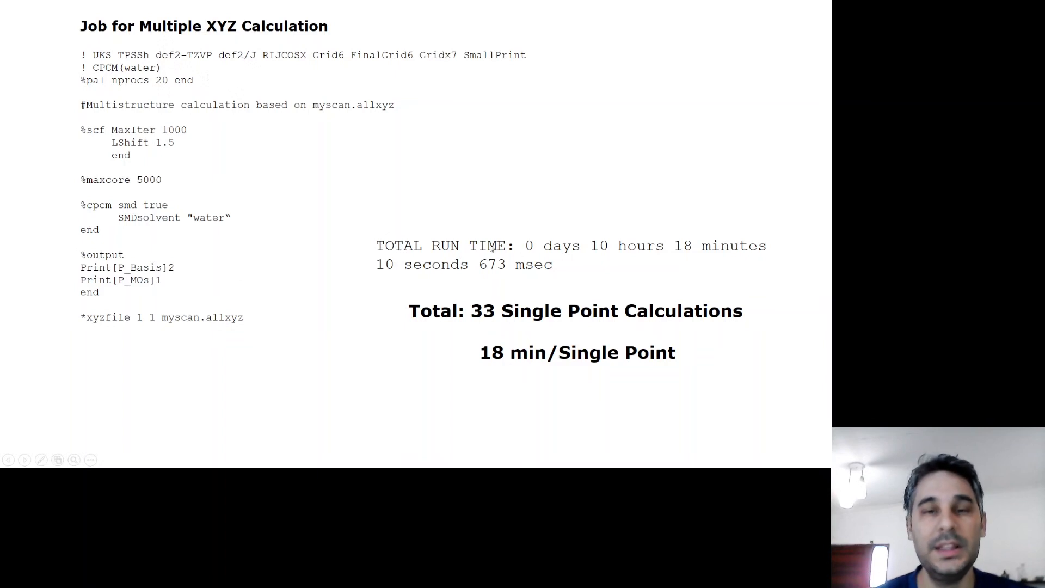
{"action": "mouse_move", "coordinate": [614, 254]}
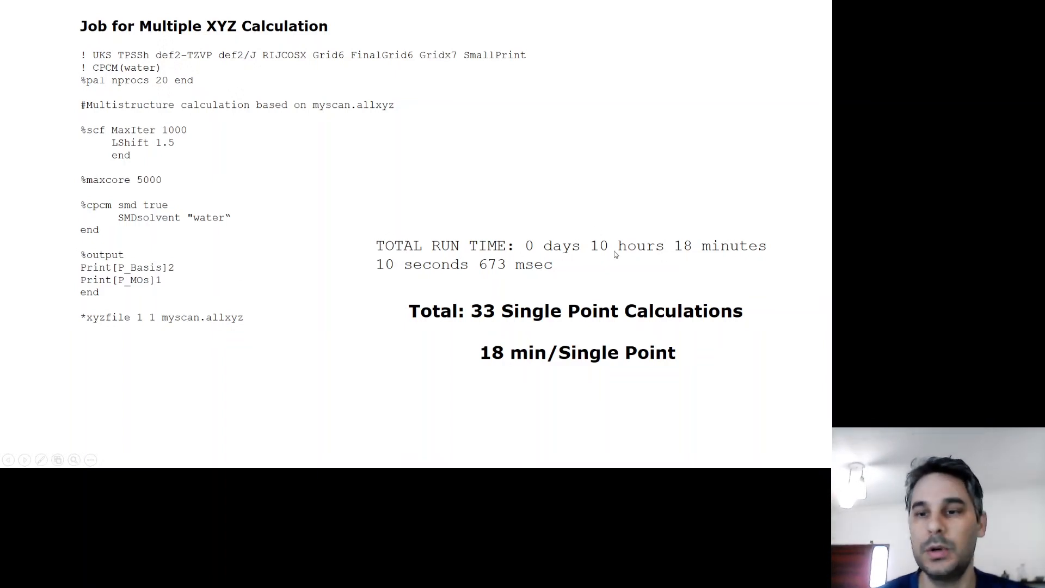
{"action": "mouse_move", "coordinate": [695, 252]}
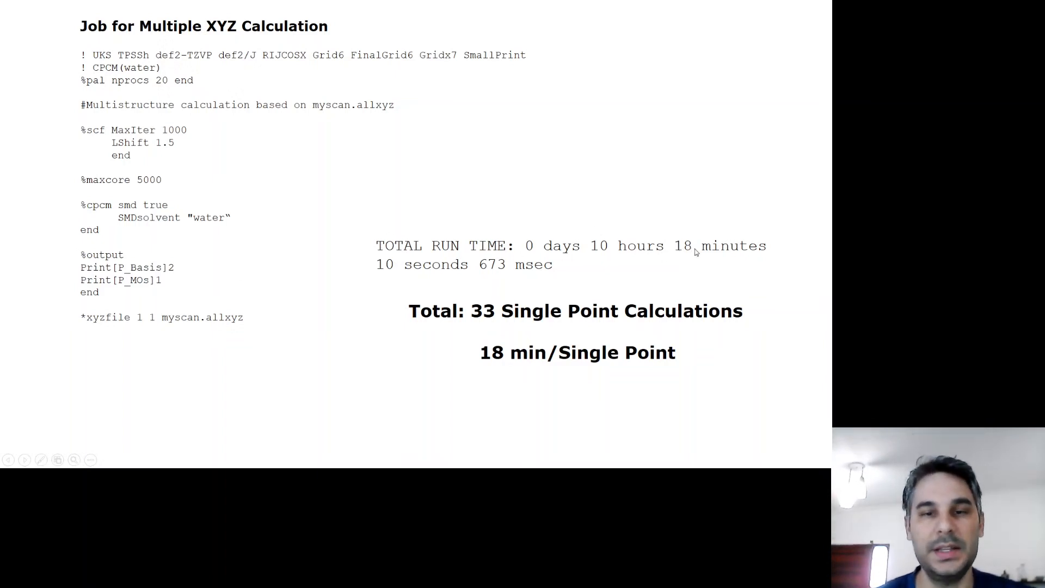
{"action": "mouse_move", "coordinate": [471, 315]}
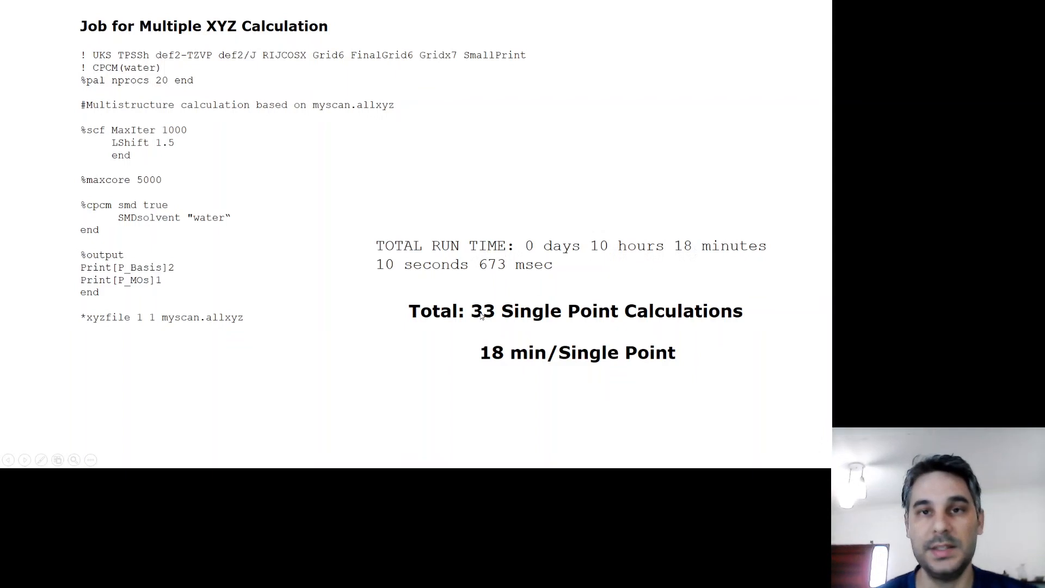
{"action": "mouse_move", "coordinate": [480, 354]}
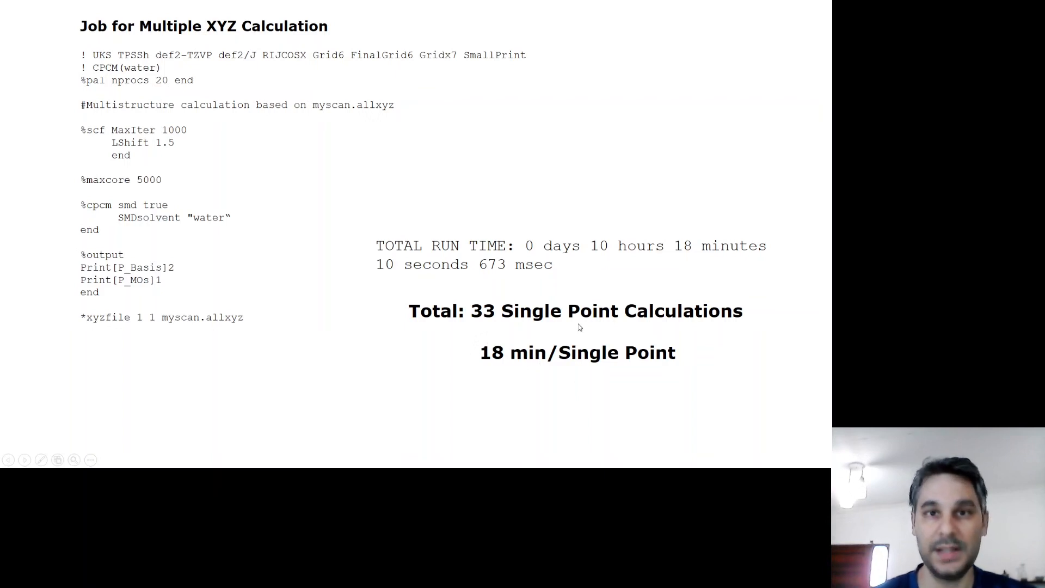
{"action": "mouse_move", "coordinate": [586, 314]}
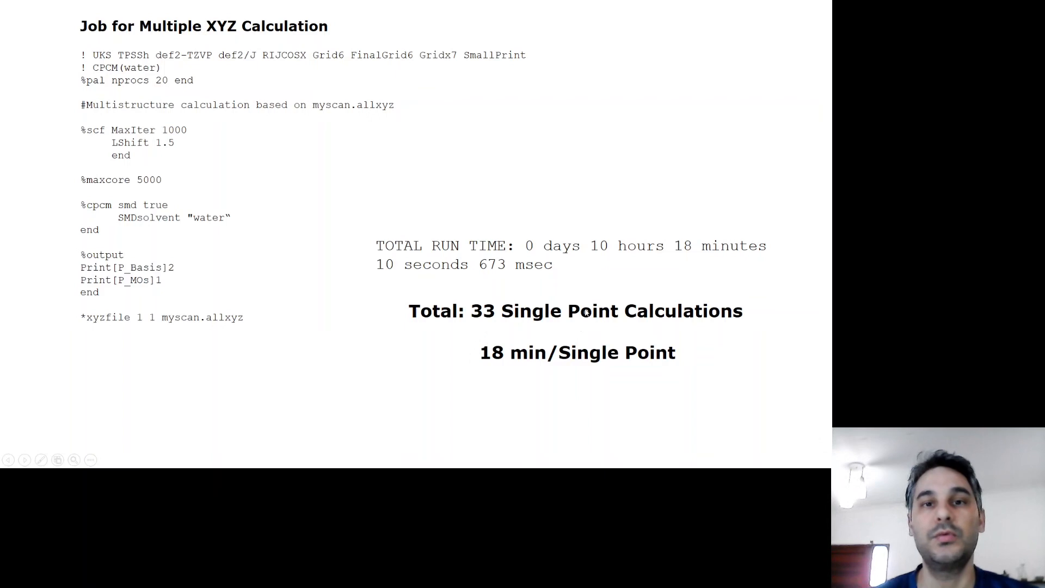
{"action": "mouse_move", "coordinate": [467, 215]}
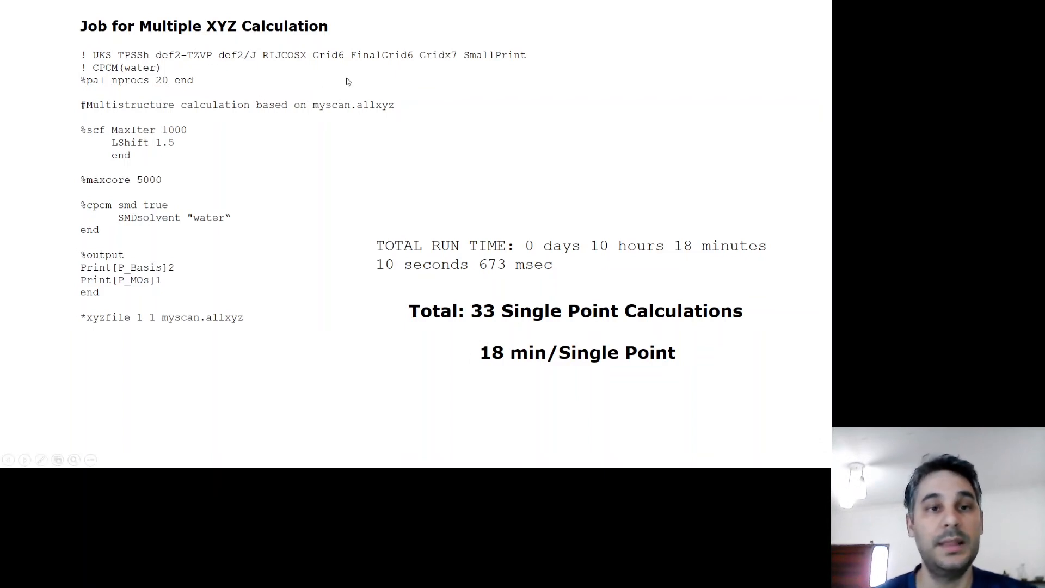
{"action": "mouse_move", "coordinate": [439, 104]}
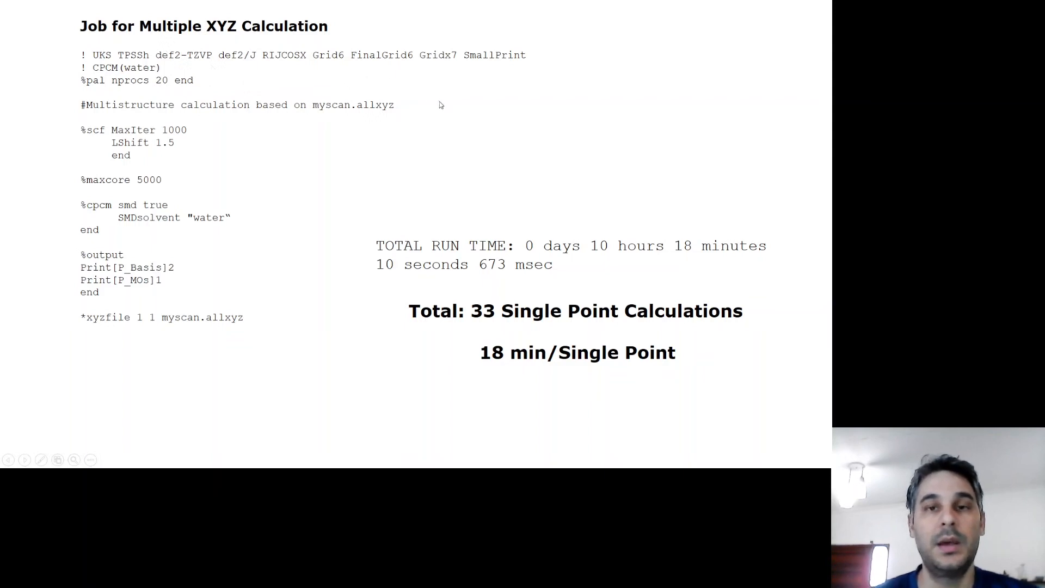
{"action": "mouse_move", "coordinate": [537, 169]}
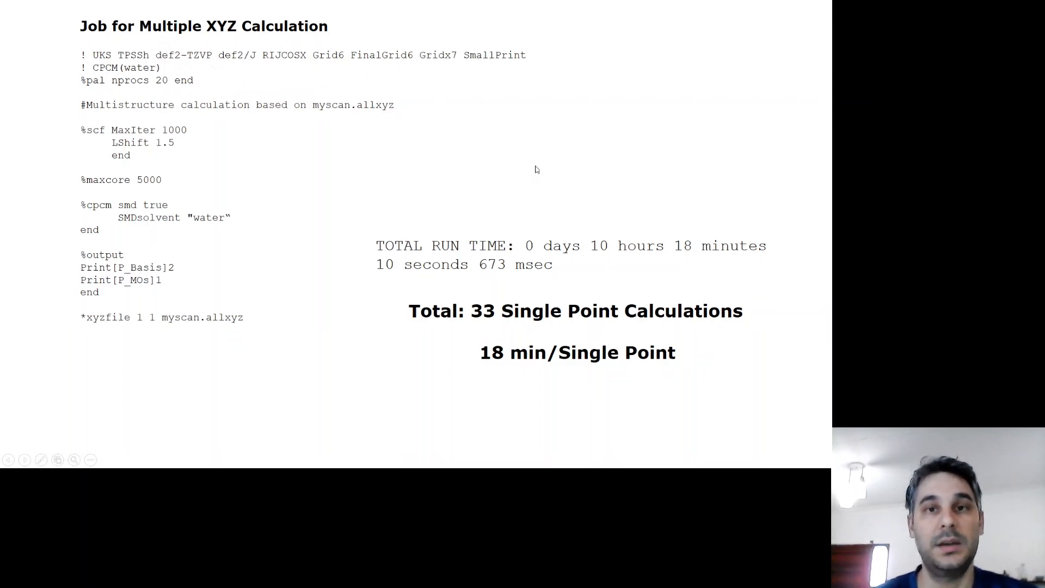
{"action": "mouse_move", "coordinate": [581, 166]}
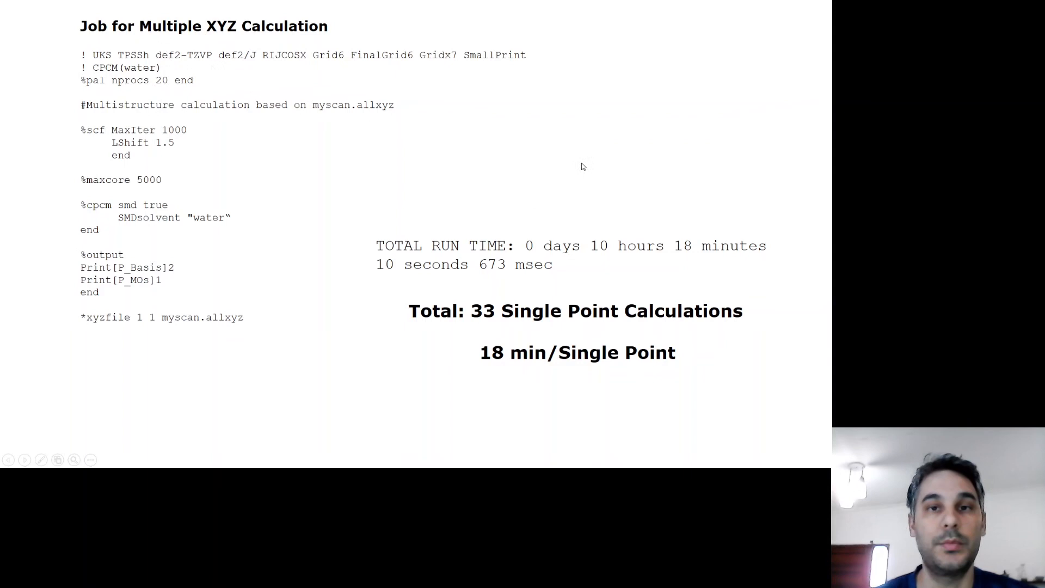
{"action": "mouse_move", "coordinate": [614, 147]}
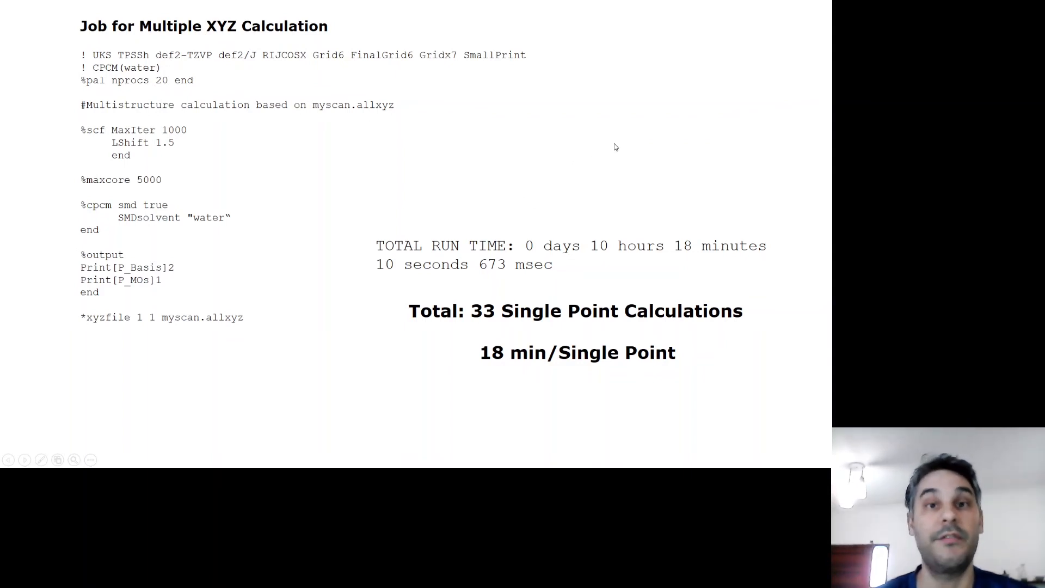
{"action": "mouse_move", "coordinate": [147, 84]}
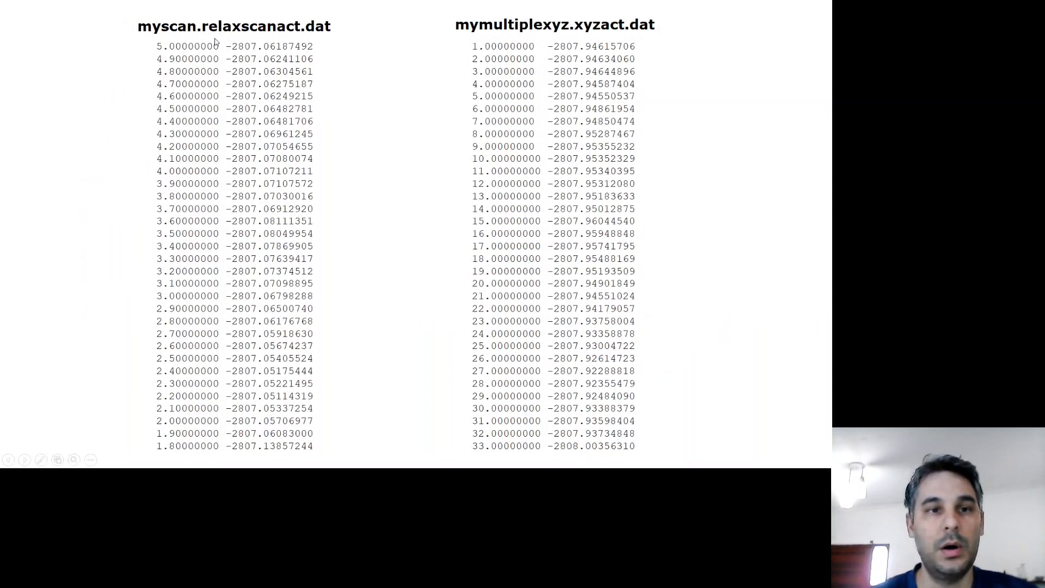
{"action": "mouse_move", "coordinate": [128, 51]}
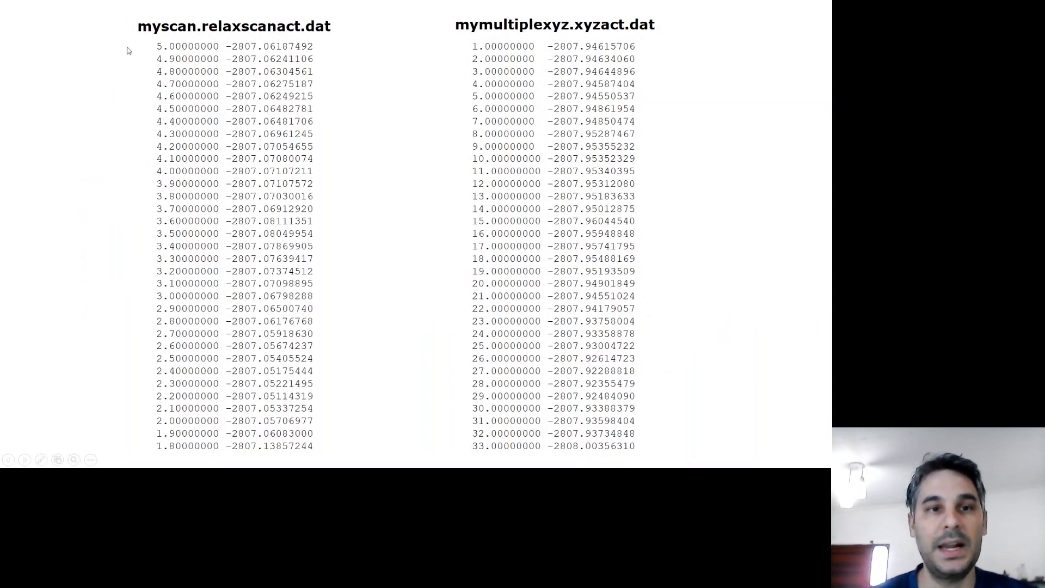
{"action": "mouse_move", "coordinate": [272, 345]}
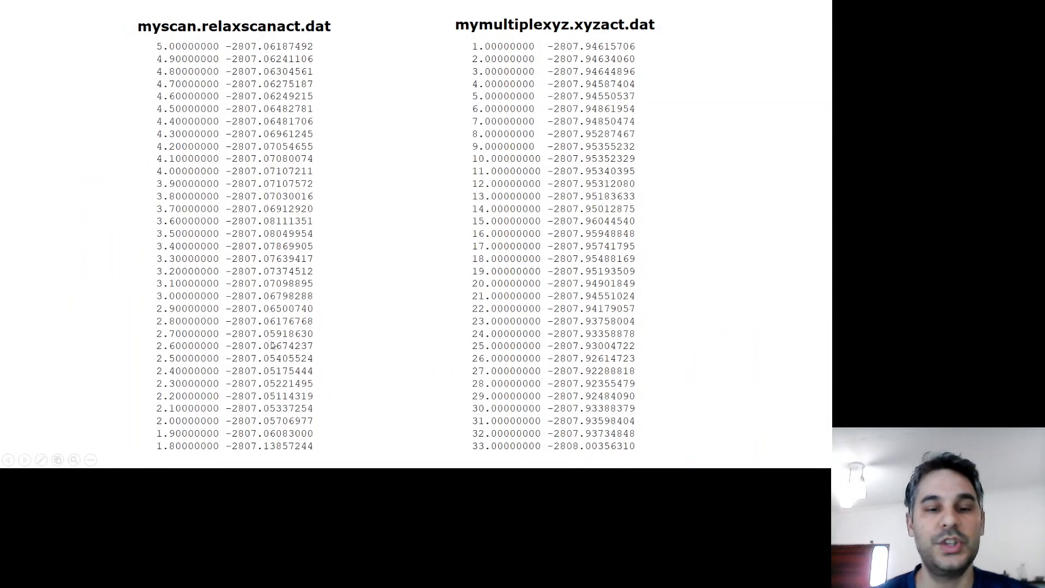
{"action": "mouse_move", "coordinate": [100, 54]}
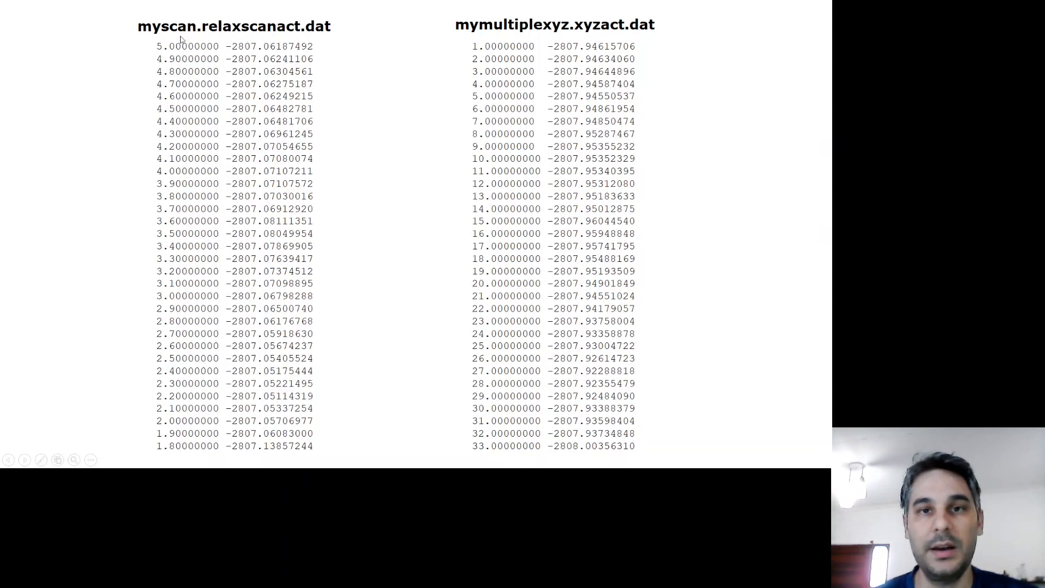
{"action": "mouse_move", "coordinate": [238, 36]}
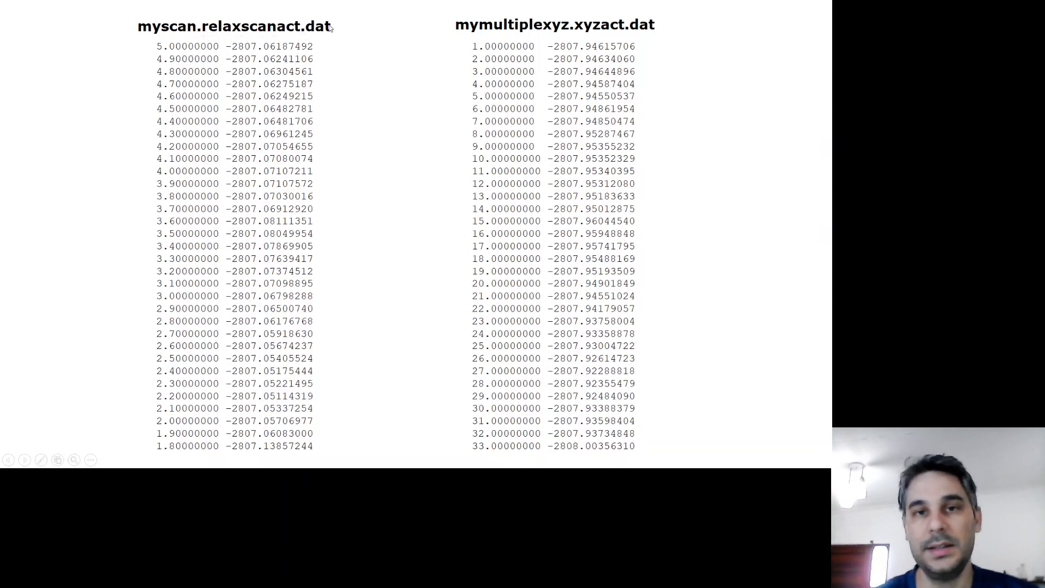
{"action": "mouse_move", "coordinate": [325, 39]}
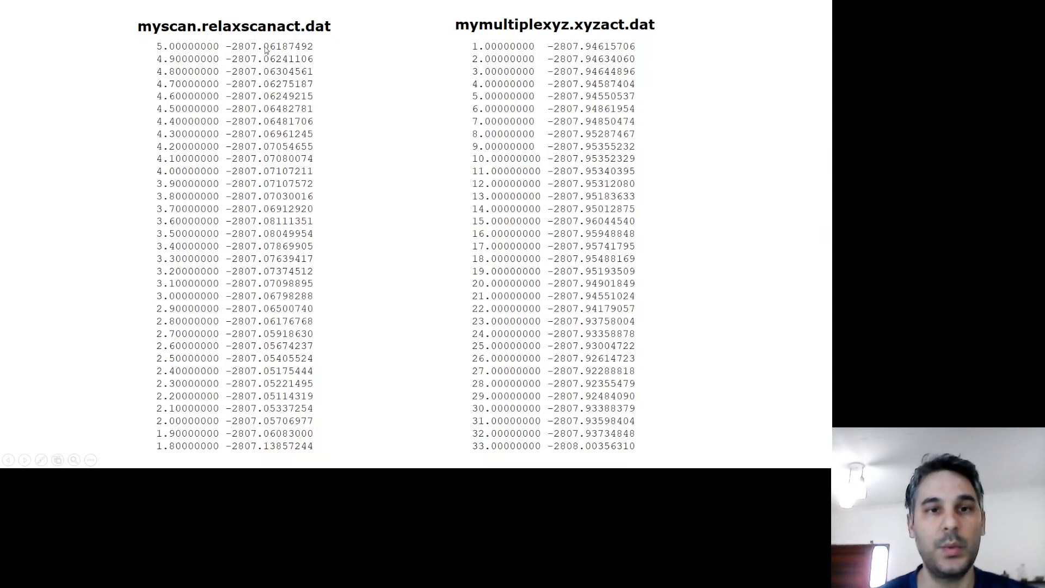
{"action": "mouse_move", "coordinate": [474, 12]}
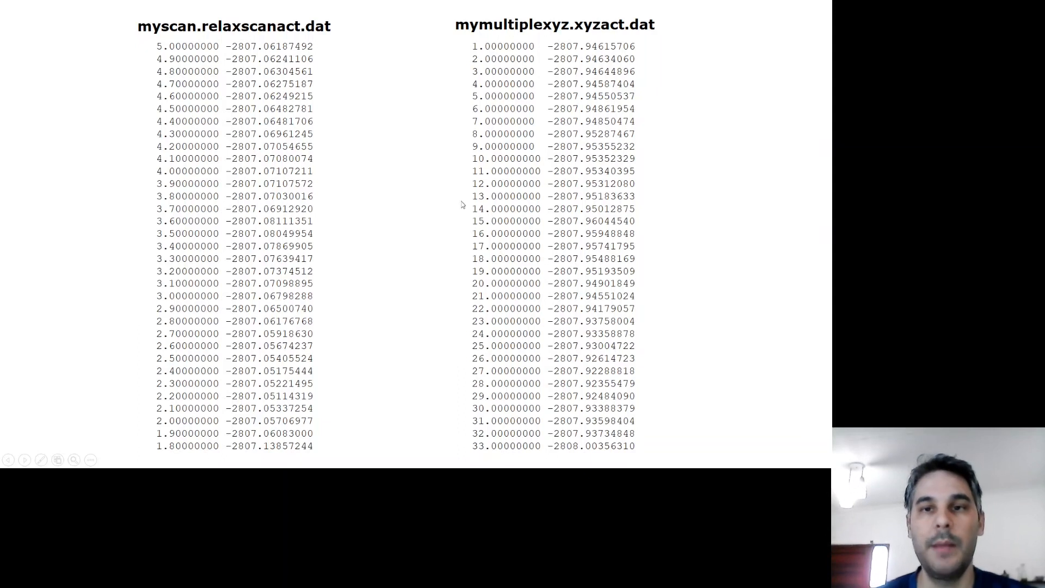
{"action": "mouse_move", "coordinate": [531, 57]}
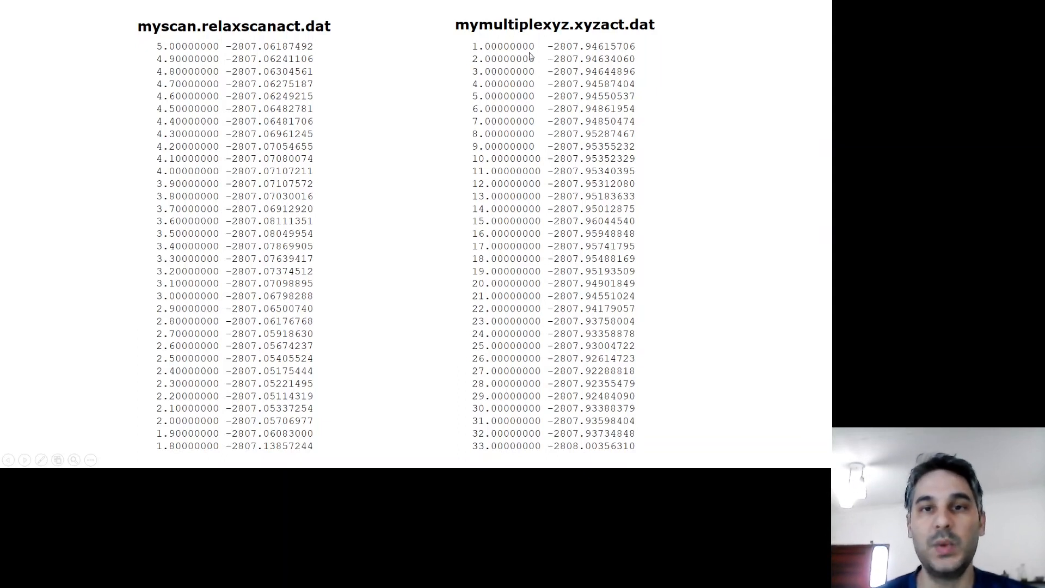
{"action": "mouse_move", "coordinate": [464, 69]}
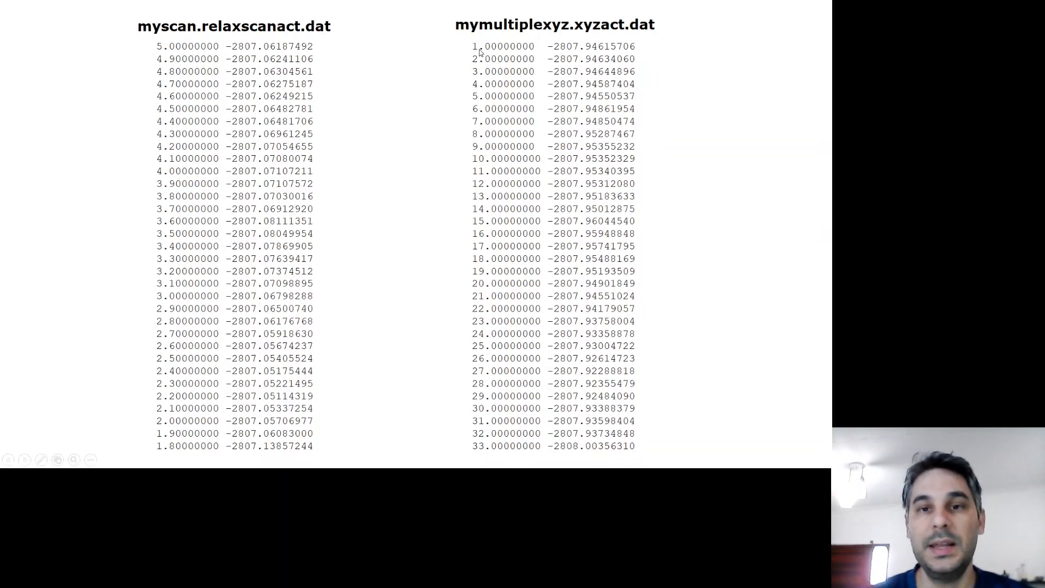
{"action": "mouse_move", "coordinate": [186, 427]}
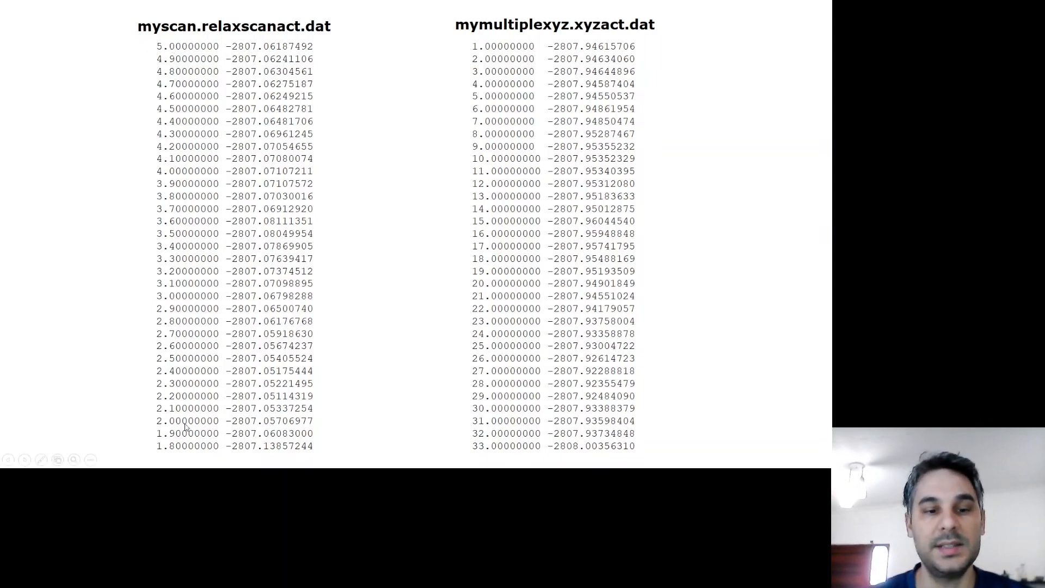
{"action": "mouse_move", "coordinate": [287, 34]}
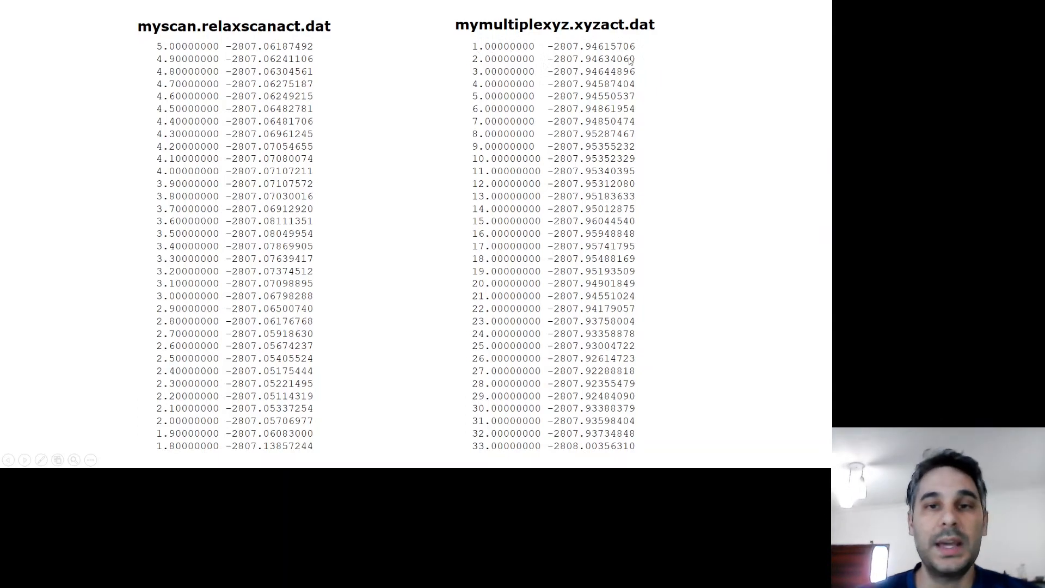
{"action": "mouse_move", "coordinate": [532, 99]}
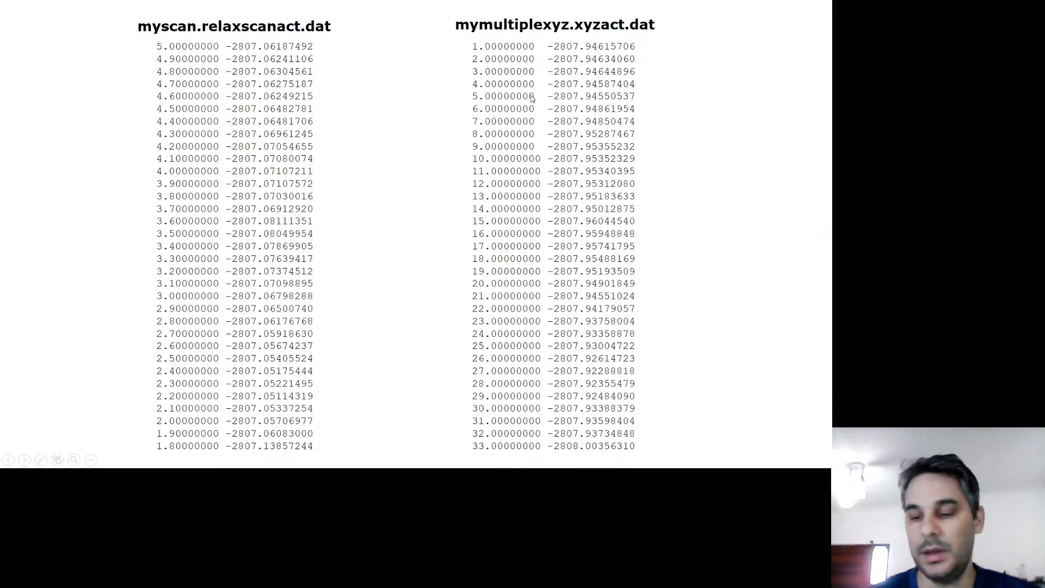
{"action": "mouse_move", "coordinate": [529, 414]}
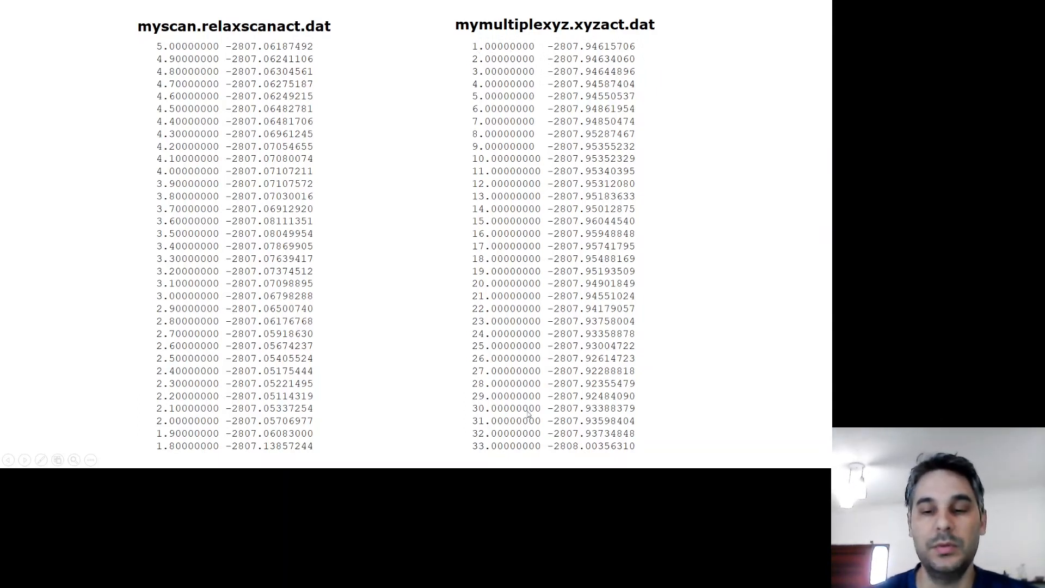
{"action": "mouse_move", "coordinate": [553, 57]}
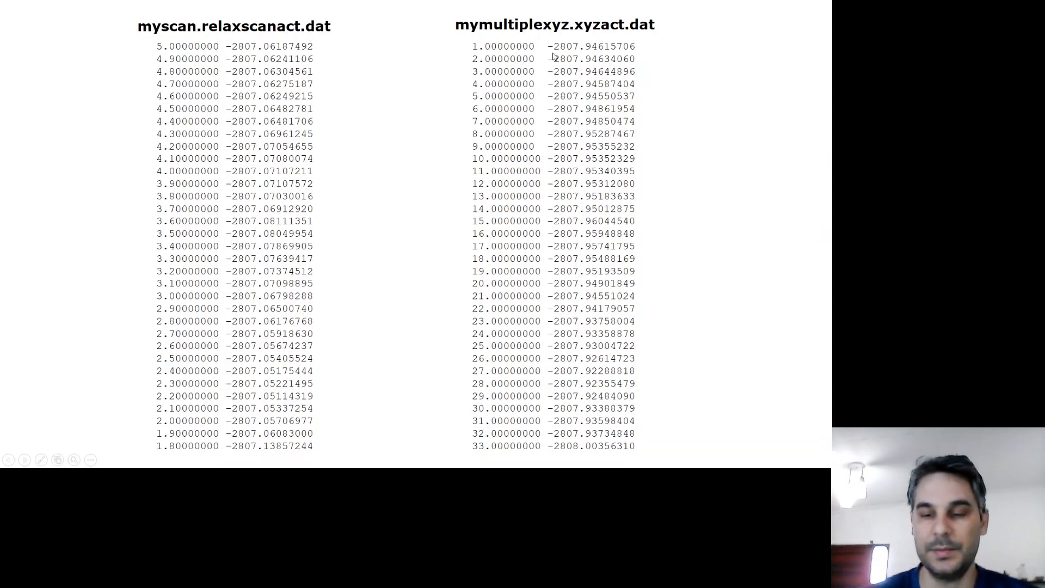